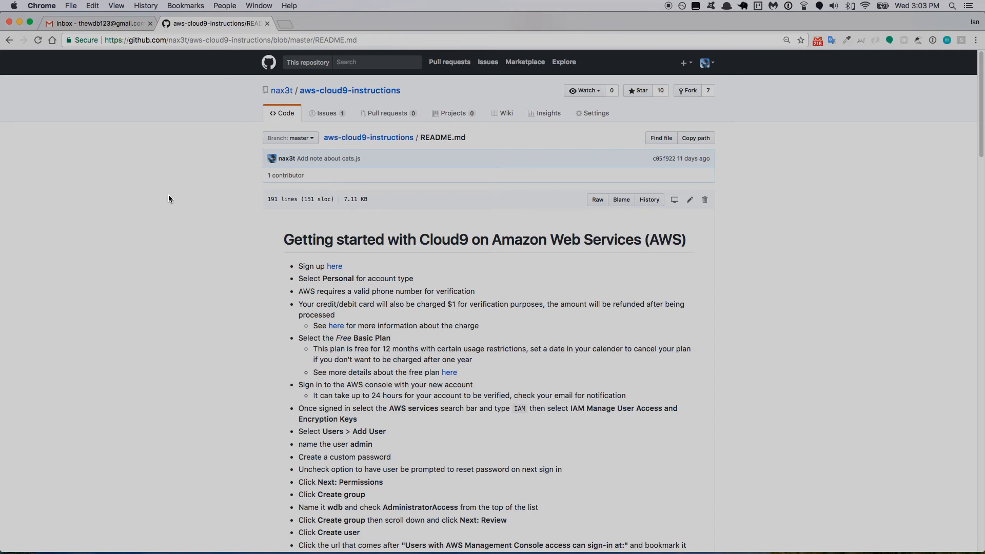
mouse_move(206, 240)
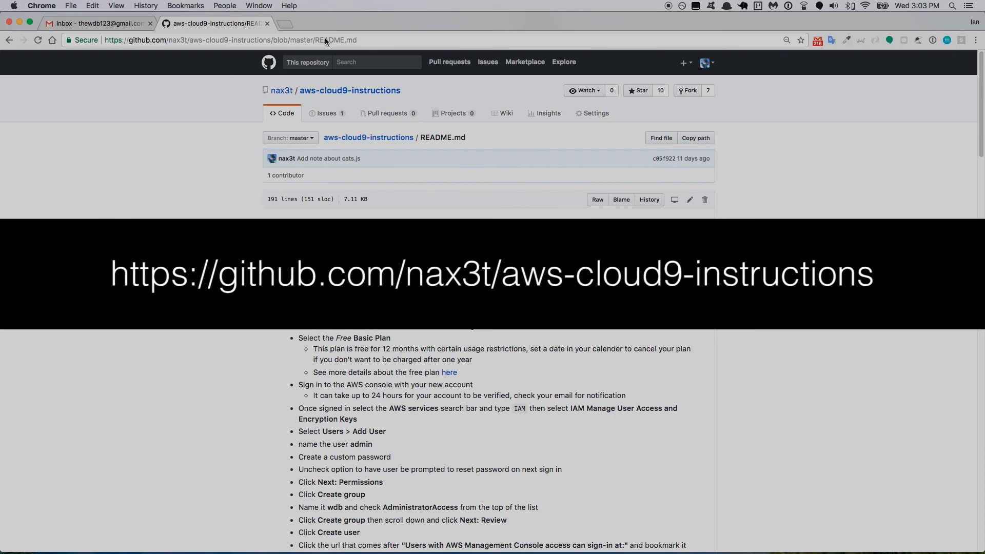
mouse_move(330, 210)
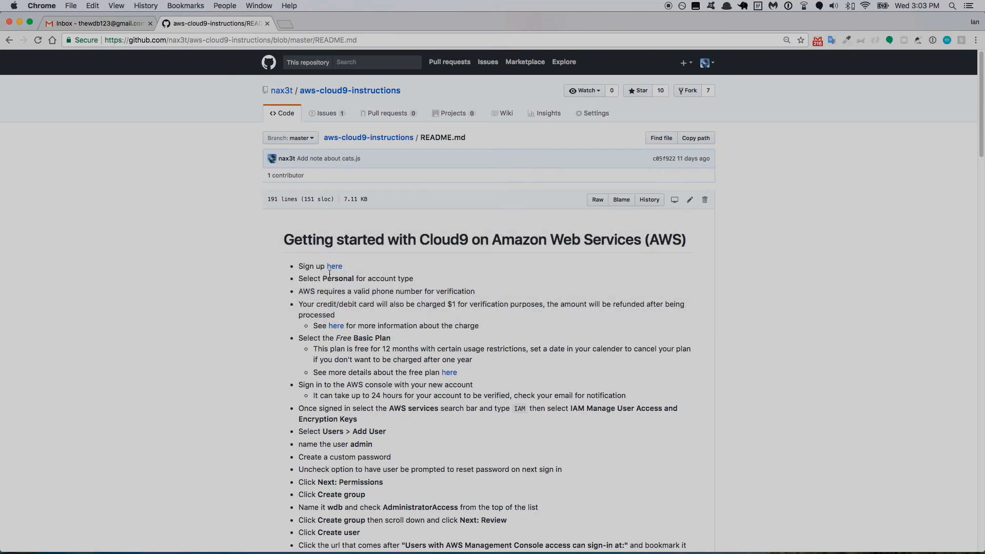
Step: Open the AWS sign-up page from the README's 'here' link in a new tab
click(335, 266)
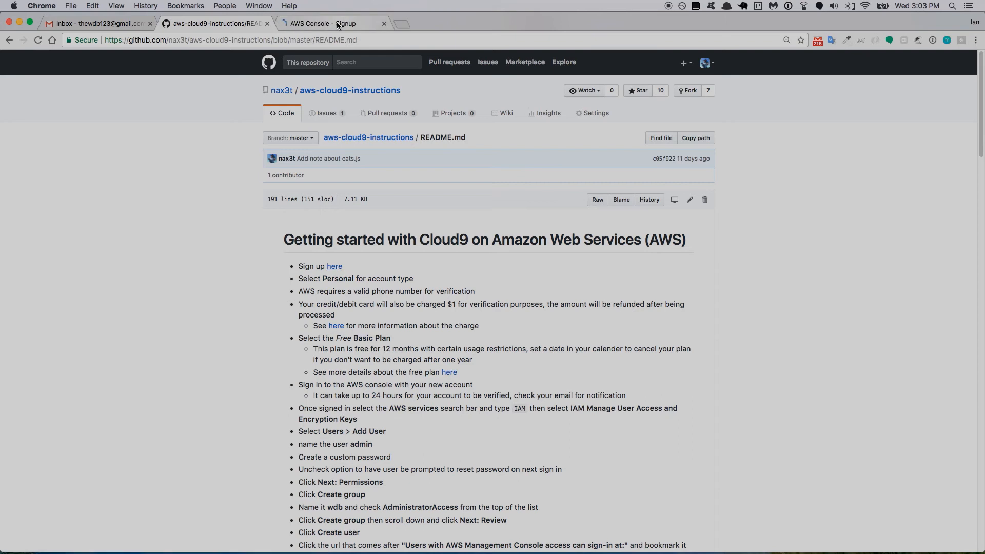
Step: Fill in email, password, confirmation and account name 'nax3t' on the sign-up form
click(327, 24)
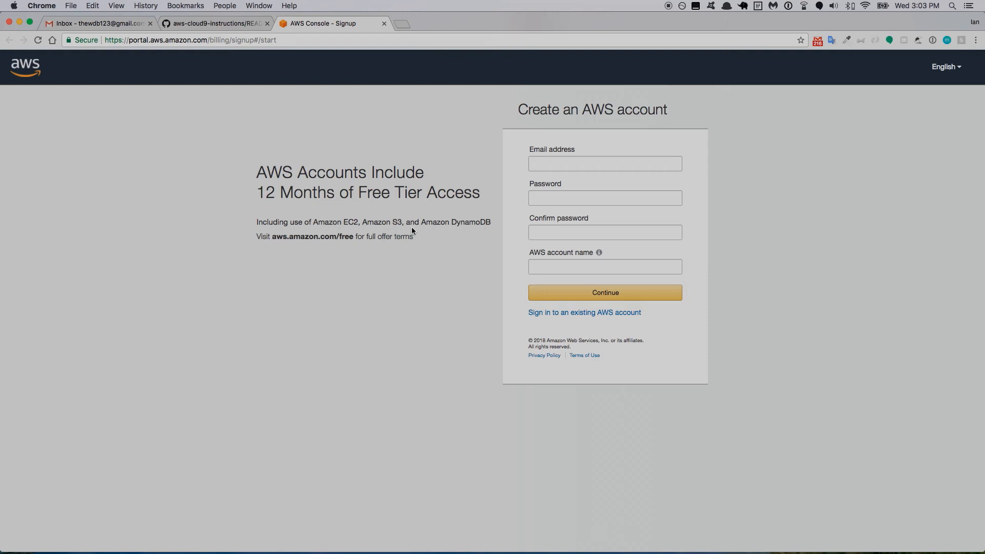
mouse_move(419, 253)
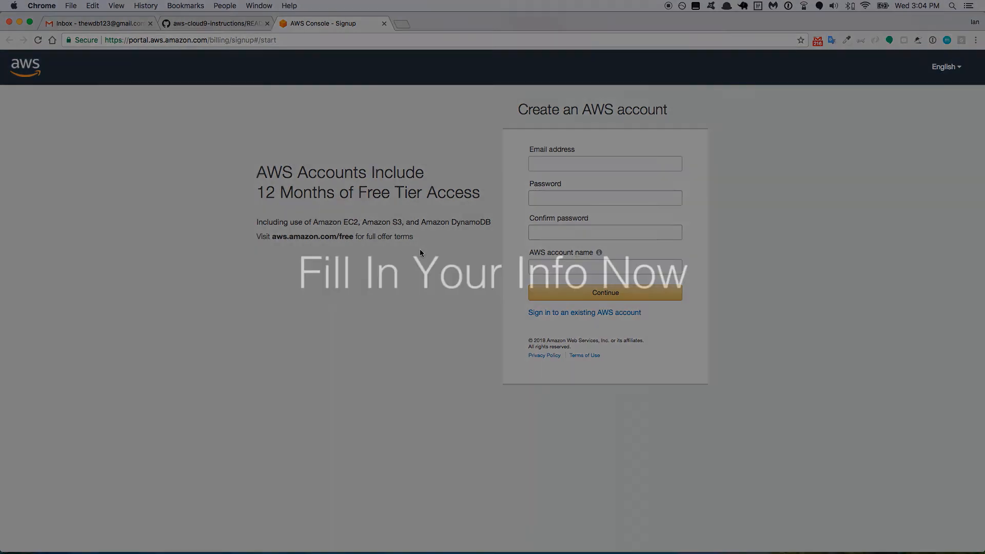
text(nax3t)
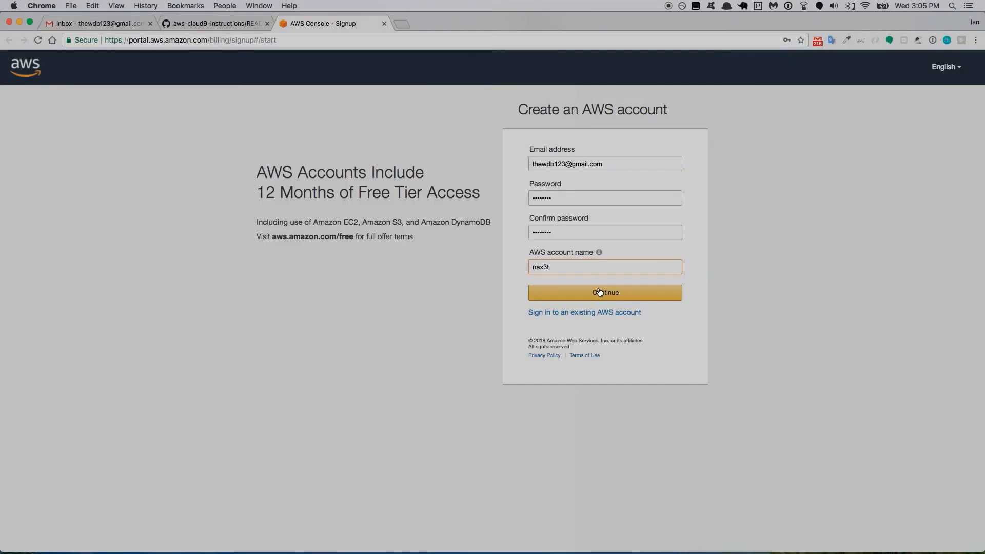
Step: Submit the credentials and choose Personal as the account type
click(604, 293)
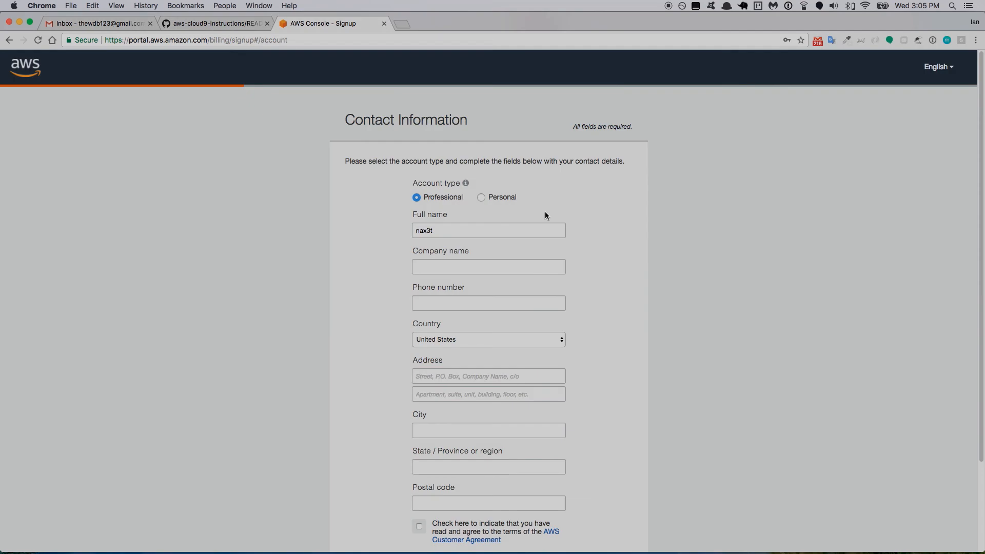
mouse_move(463, 213)
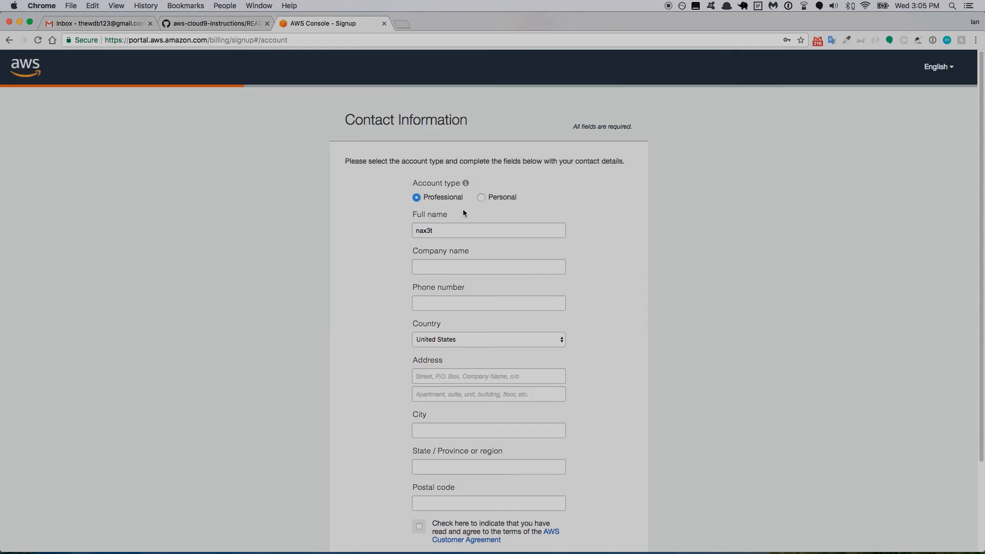
mouse_move(440, 202)
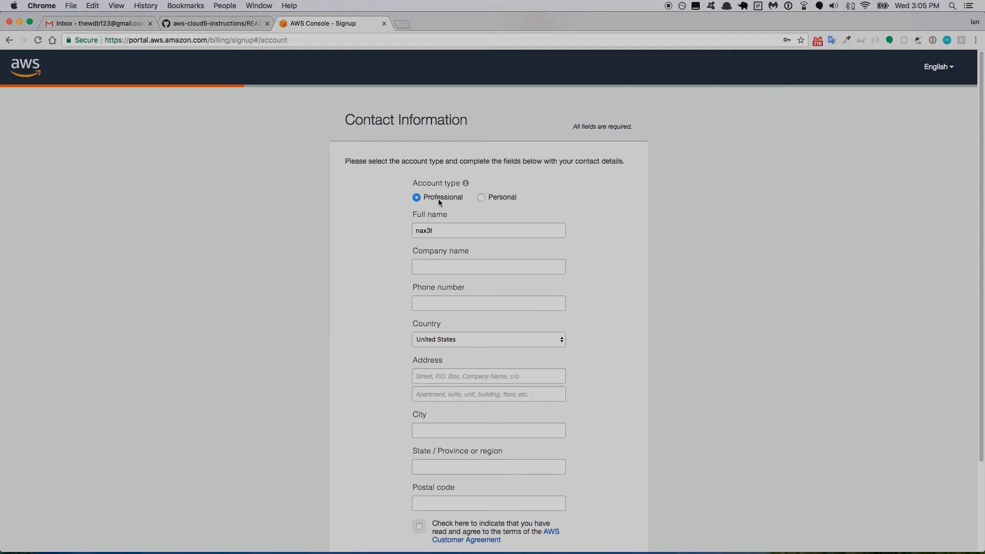
click(482, 197)
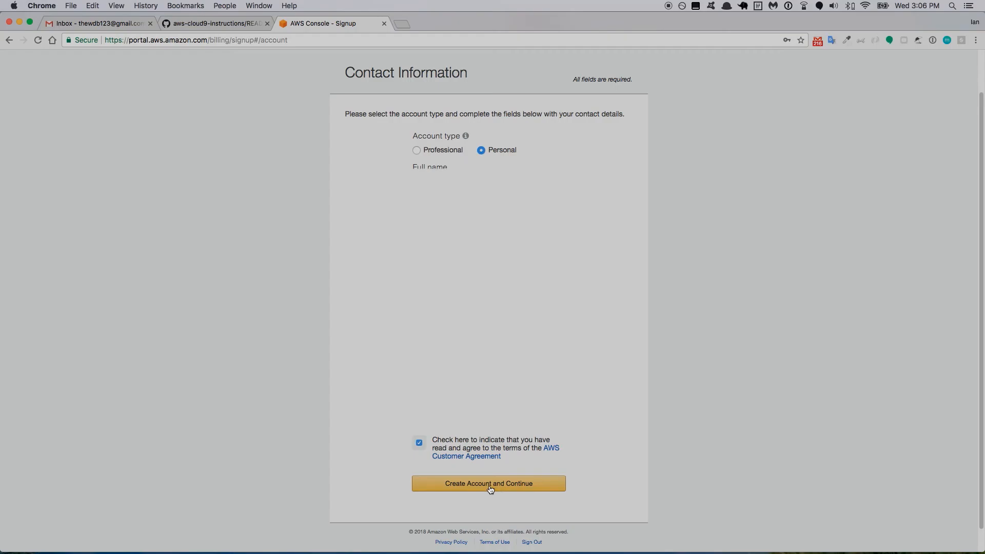
Step: Submit the contact details to reach the Payment Information page
click(489, 483)
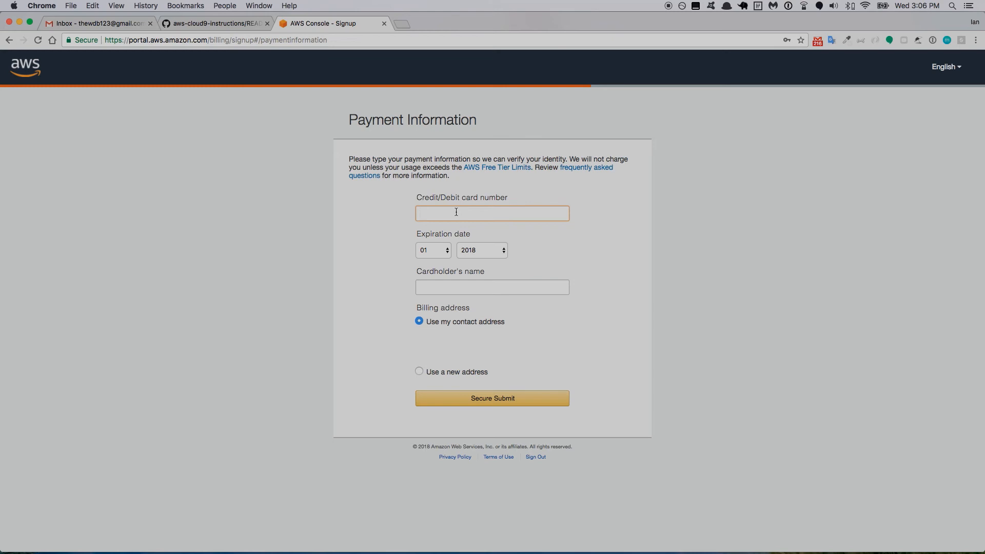
mouse_move(497, 168)
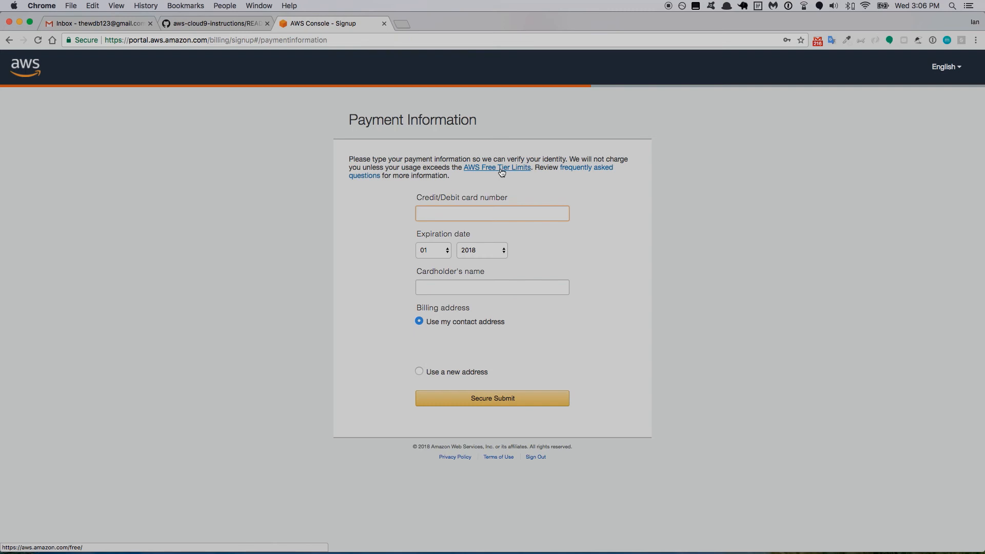
mouse_move(605, 167)
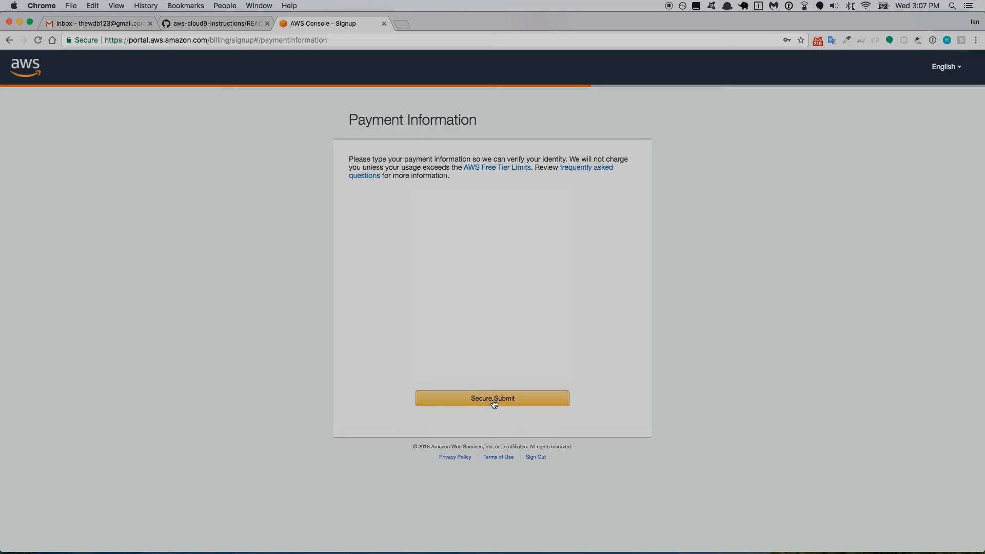
Step: Submit payment details, enter the security check and request the verification call
click(492, 398)
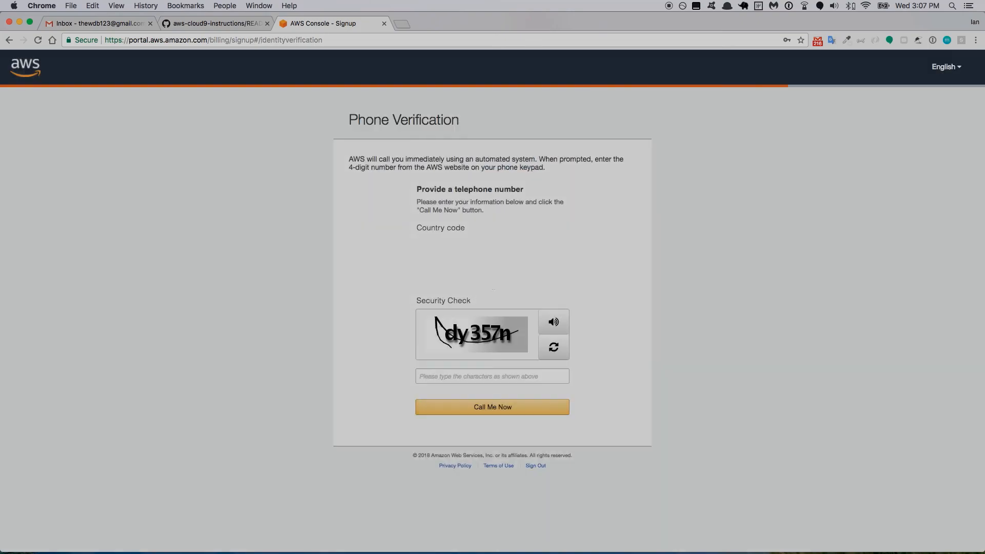
click(491, 376)
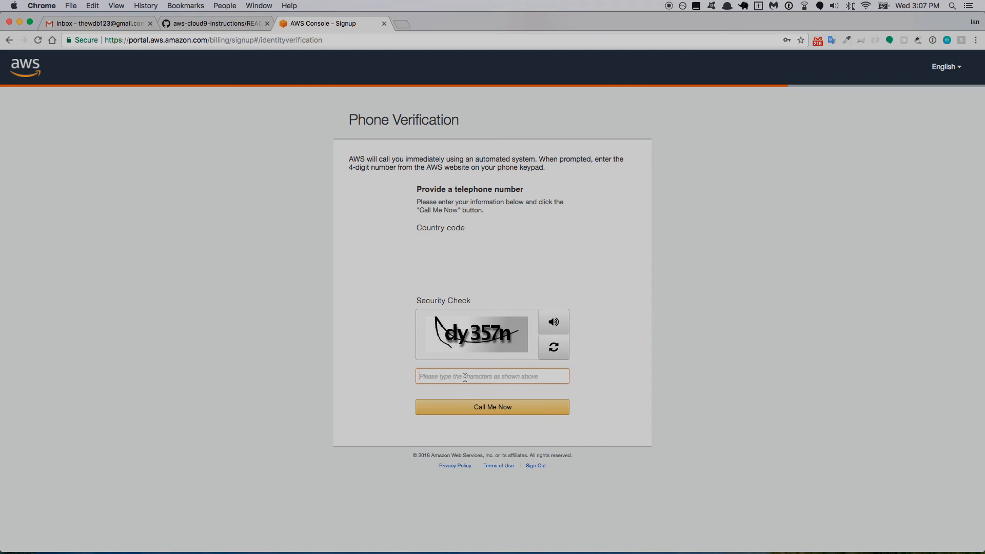
click(491, 407)
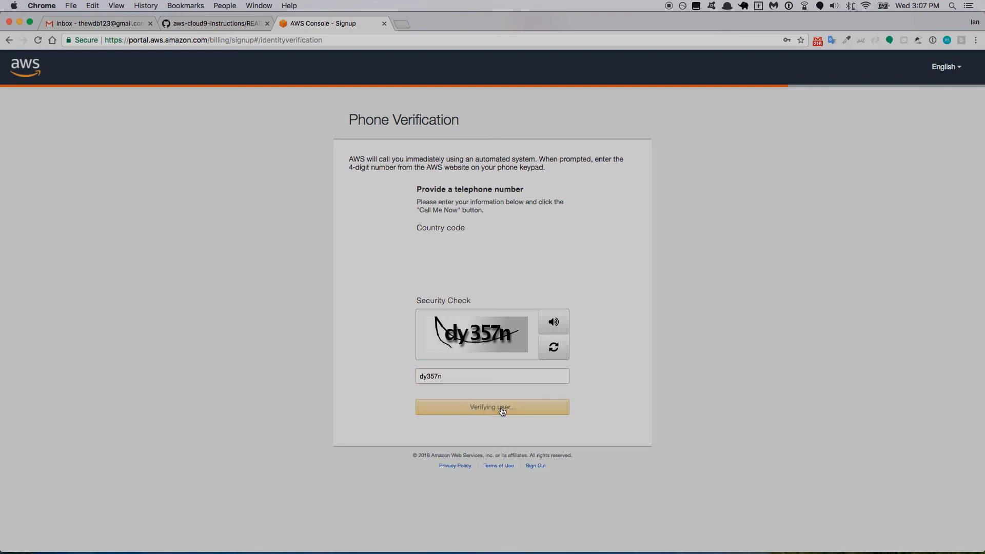
click(491, 407)
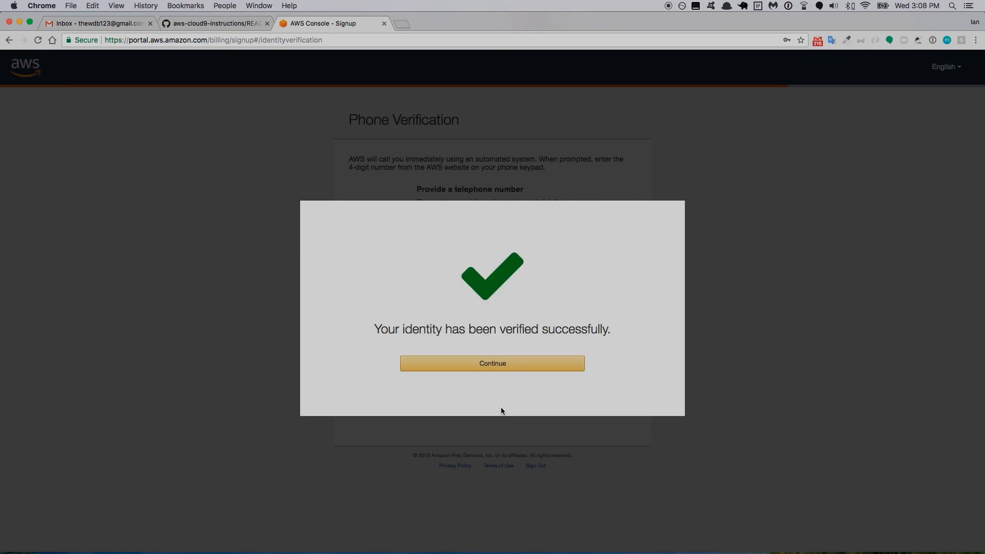
mouse_move(382, 315)
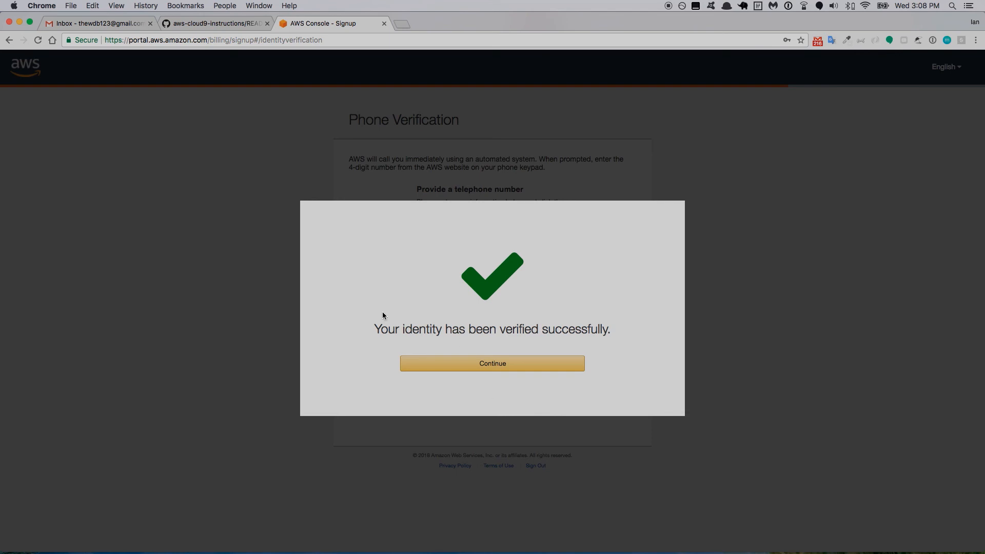
Step: Continue past verification and choose the free Basic support plan
click(492, 364)
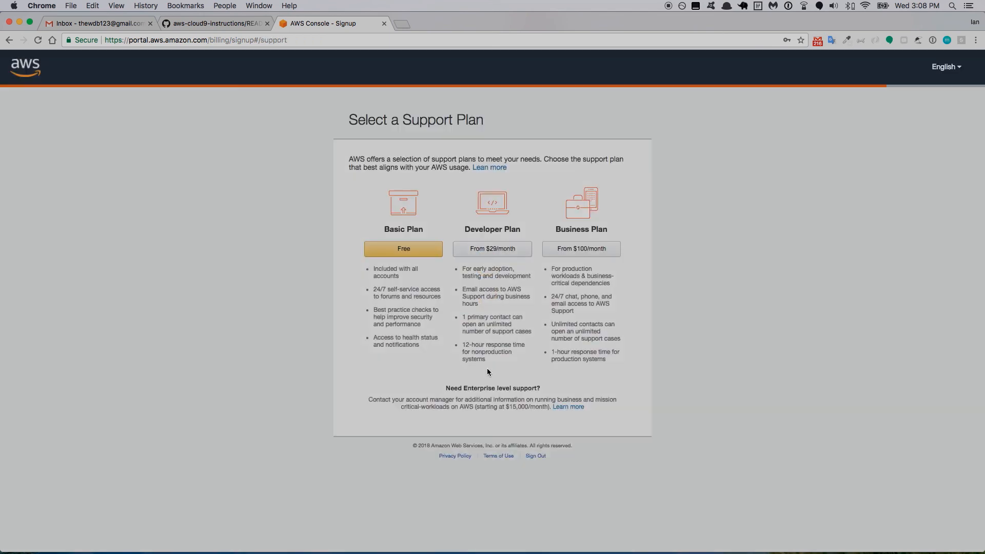
mouse_move(475, 371)
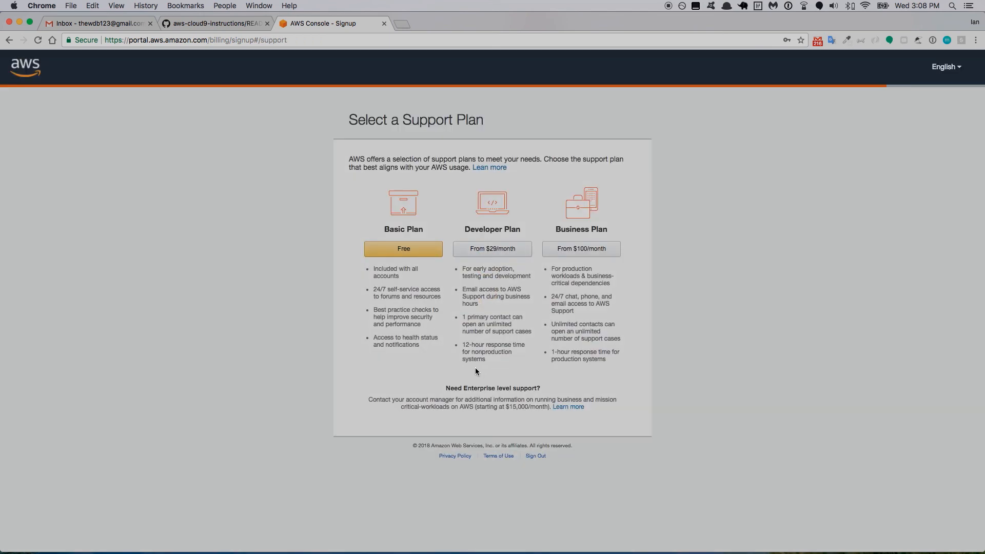
mouse_move(417, 275)
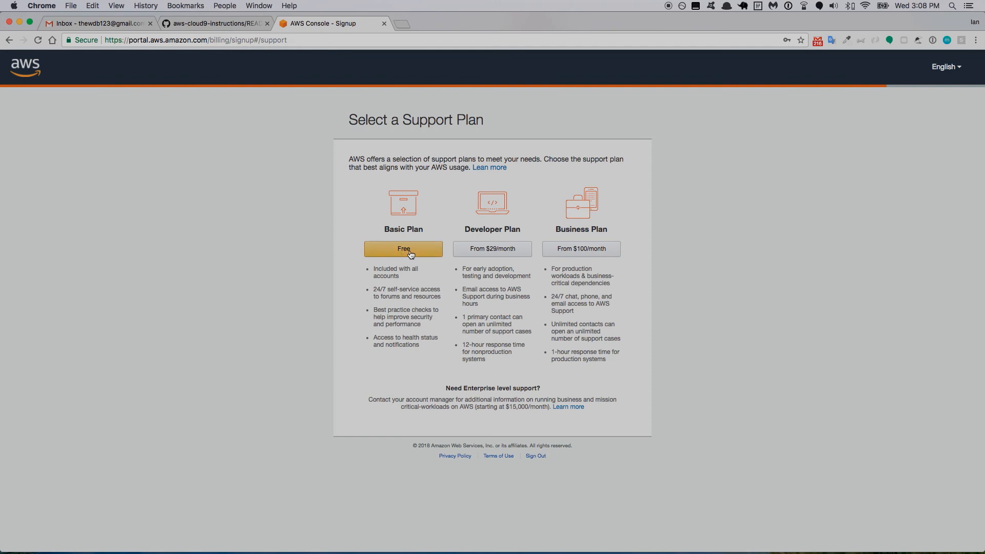
click(403, 248)
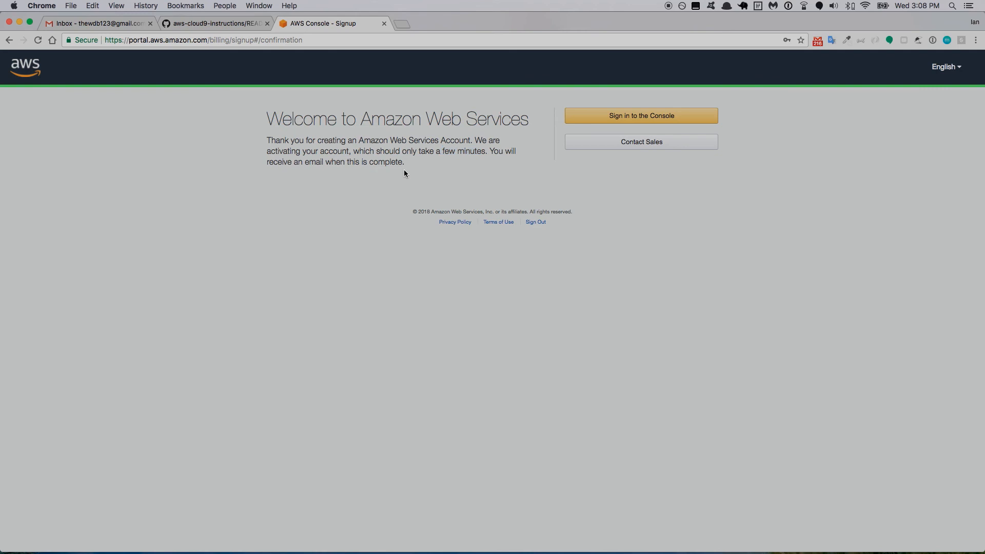
Step: Sign in to the console and go to the Cloud9 service
click(640, 116)
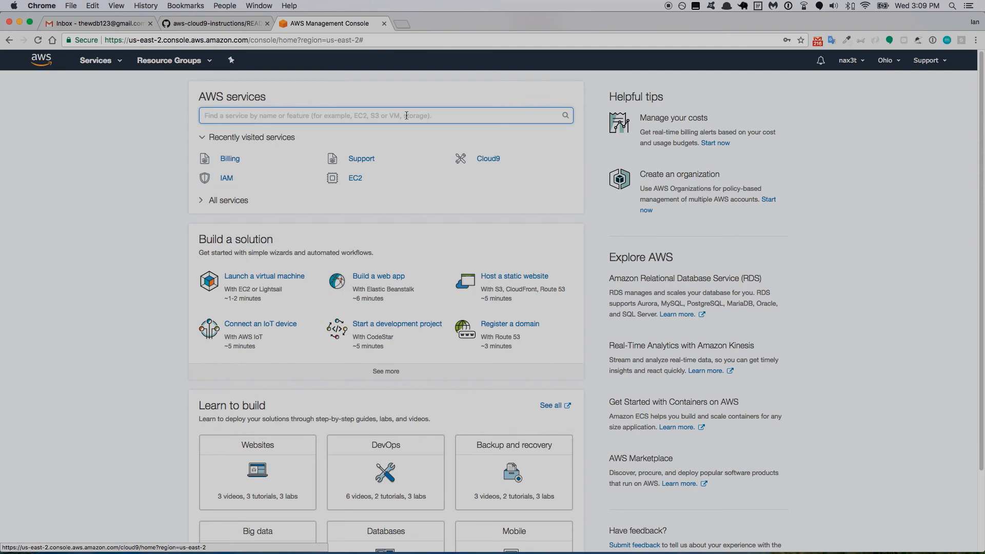
click(489, 158)
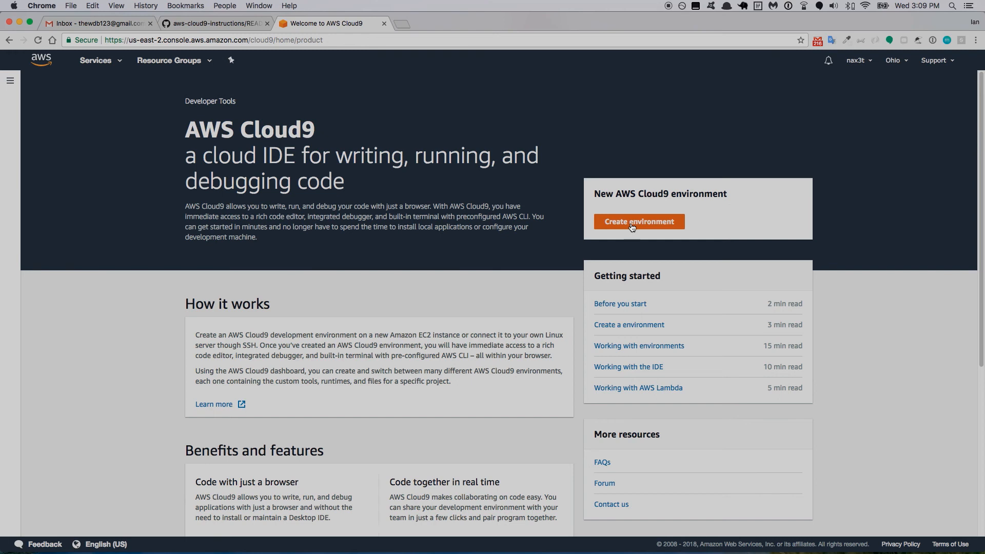
Step: Start a new environment named 'The WDB' and continue to its settings
click(638, 221)
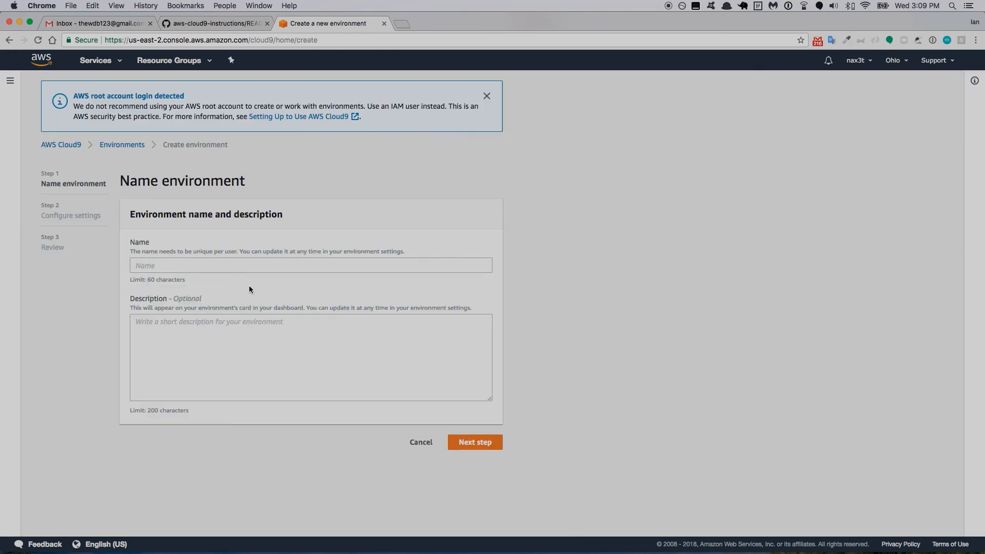
text(The WD)
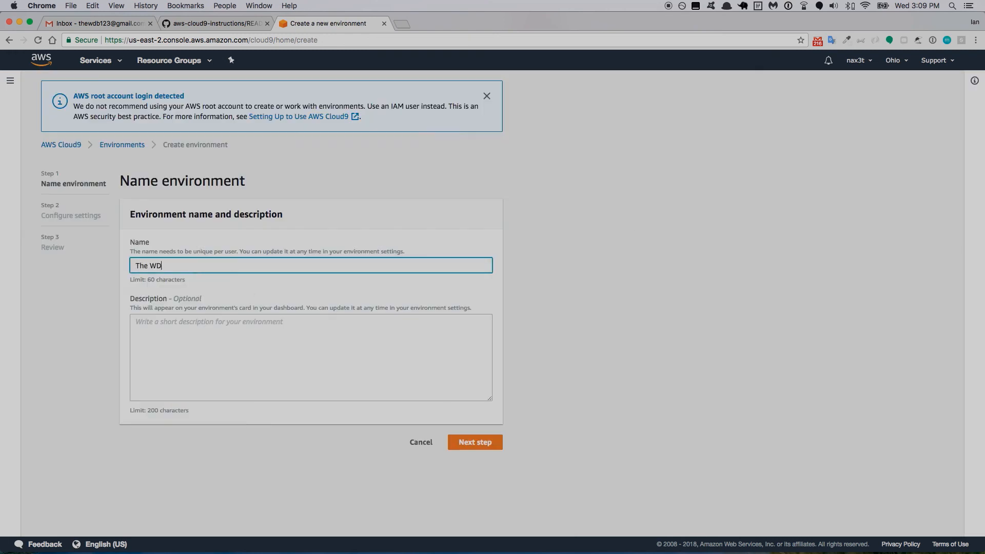
text(B)
click(311, 357)
text(This is a workspace/environment for the web developer bootcamp)
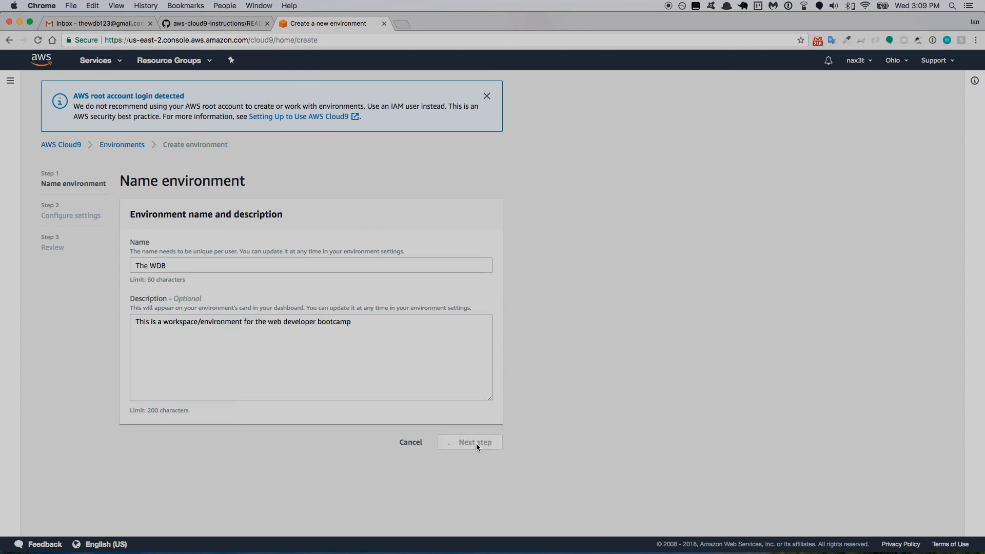
click(474, 442)
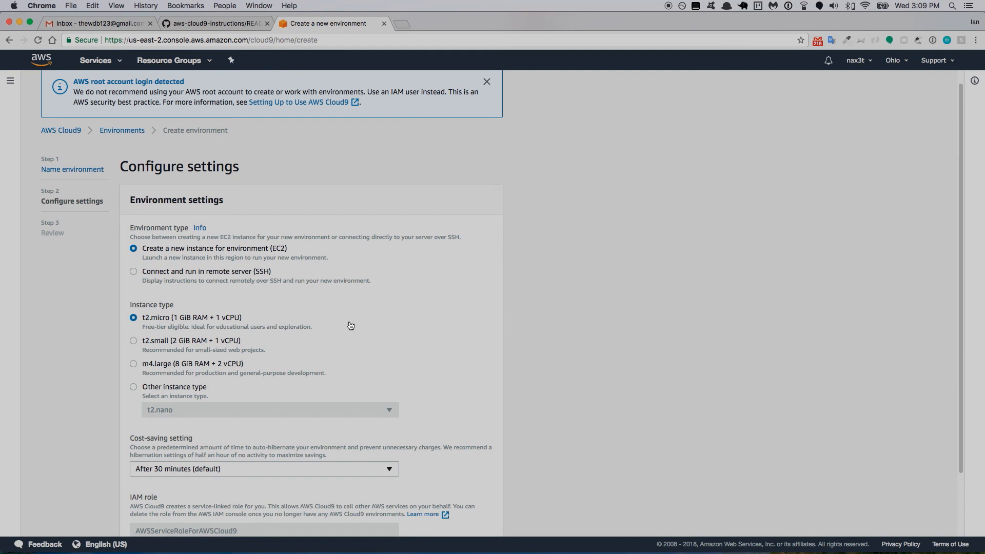
Step: Keep the default EC2 t2.micro settings and review the environment summary
click(487, 81)
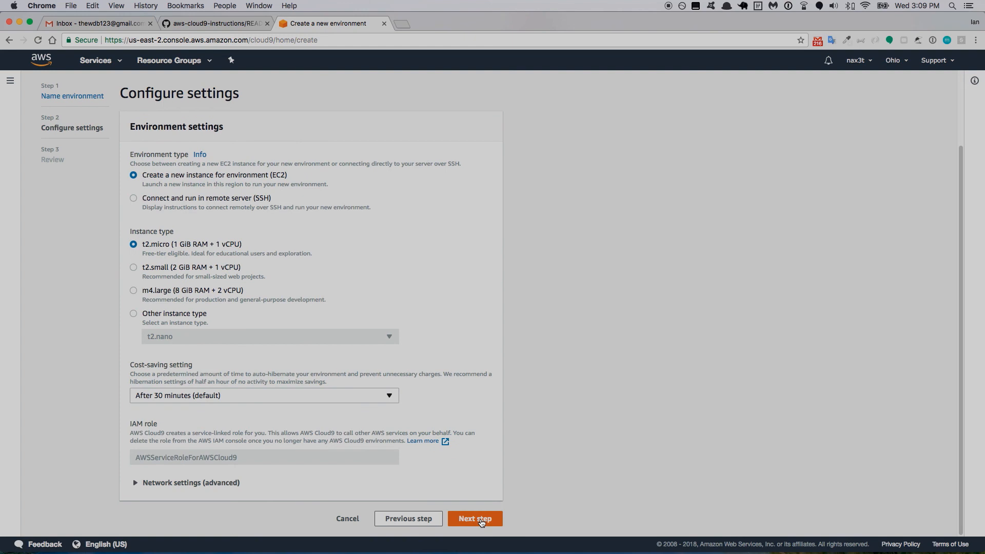
click(474, 518)
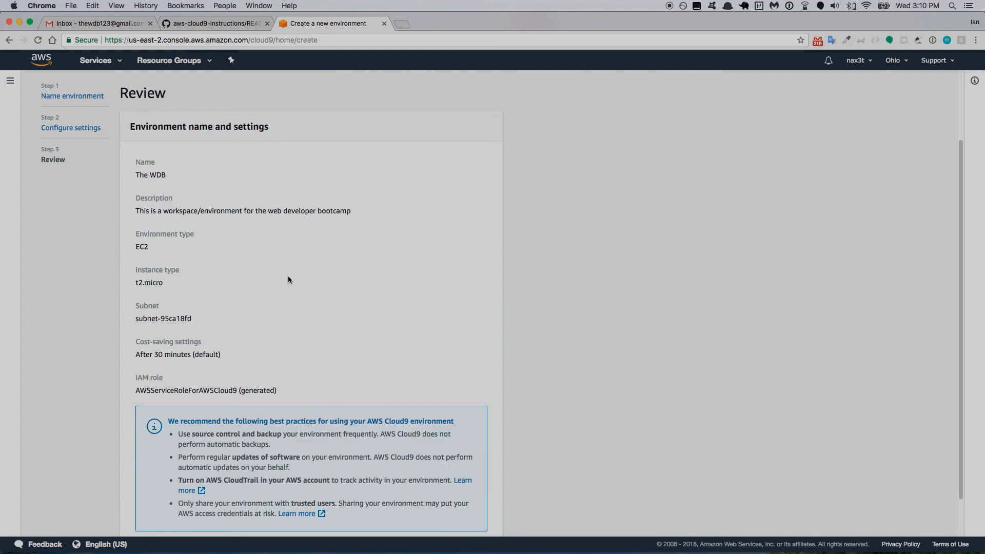
scroll(down, 3)
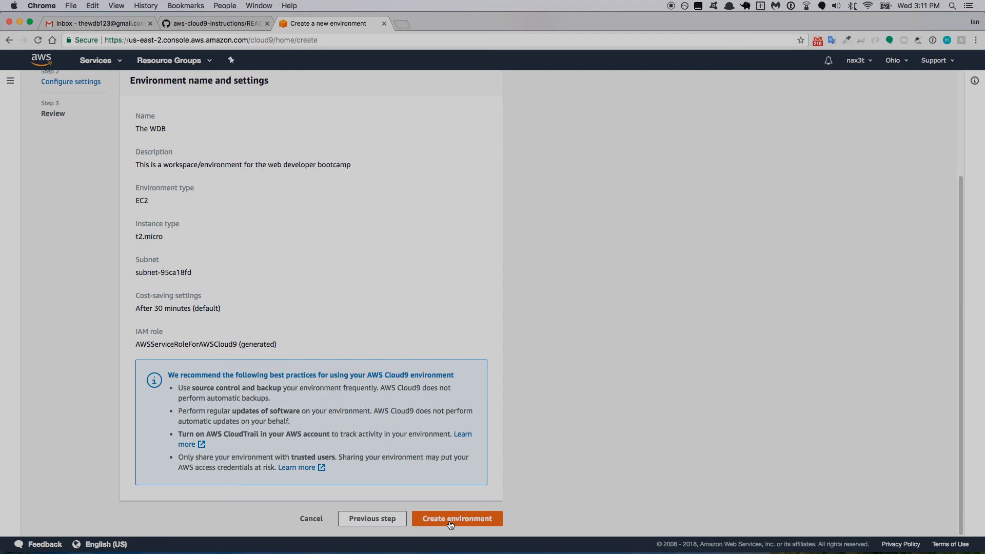
Step: Create The WDB environment and close the IDE's Welcome tab
click(457, 518)
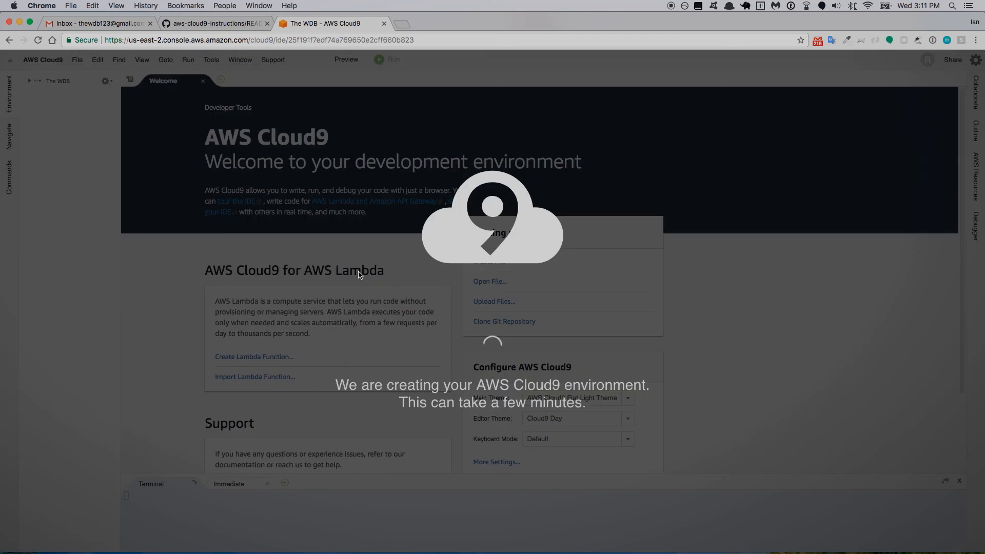
mouse_move(397, 346)
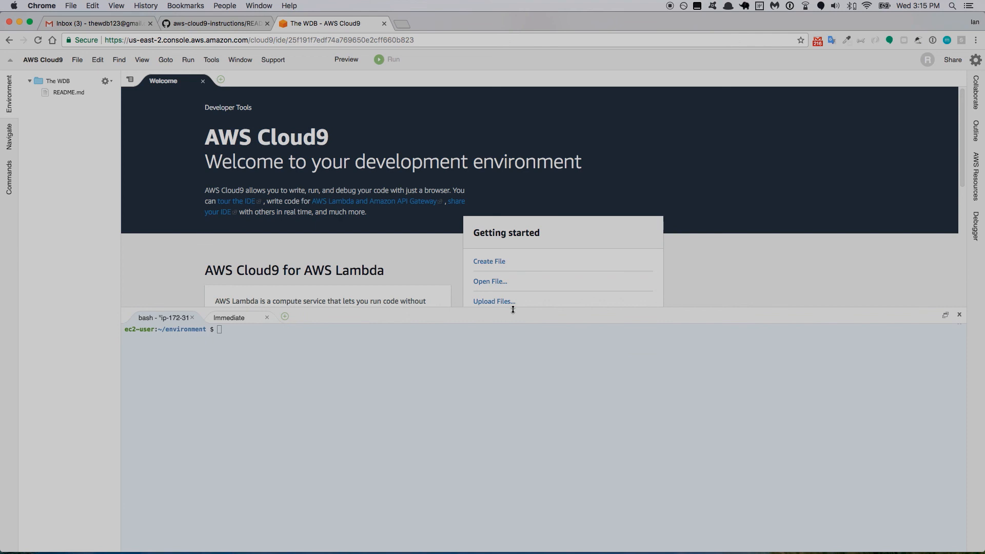
mouse_move(365, 335)
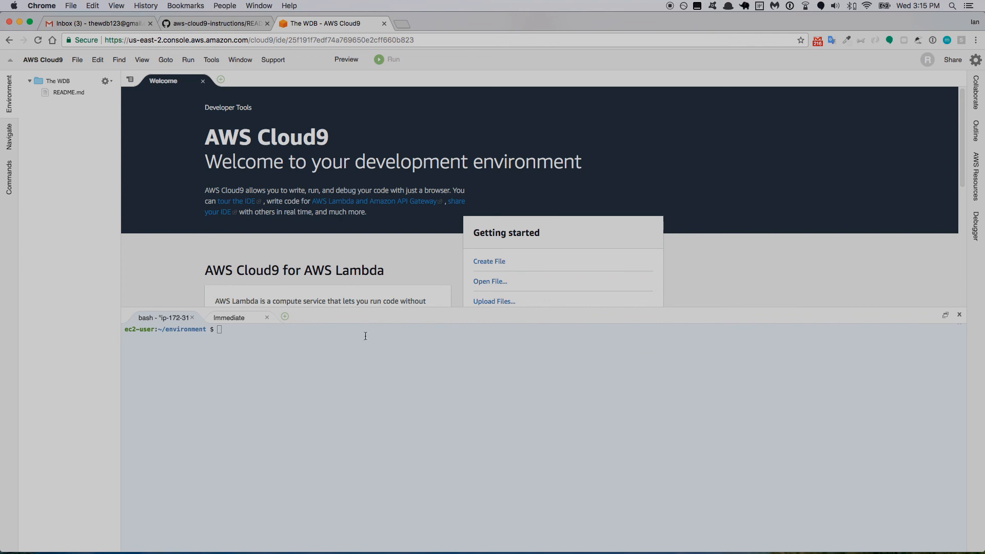
mouse_move(178, 102)
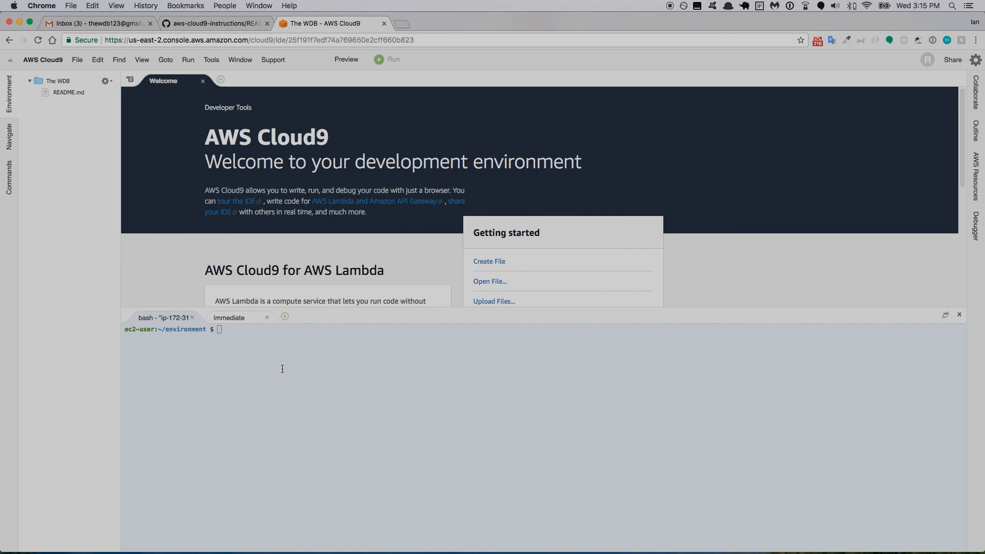
mouse_move(203, 82)
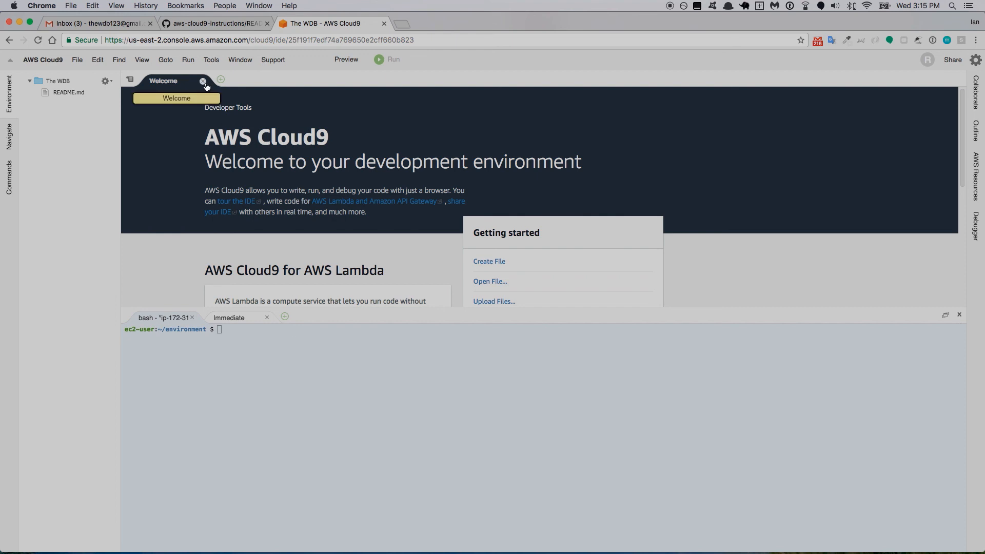
click(204, 81)
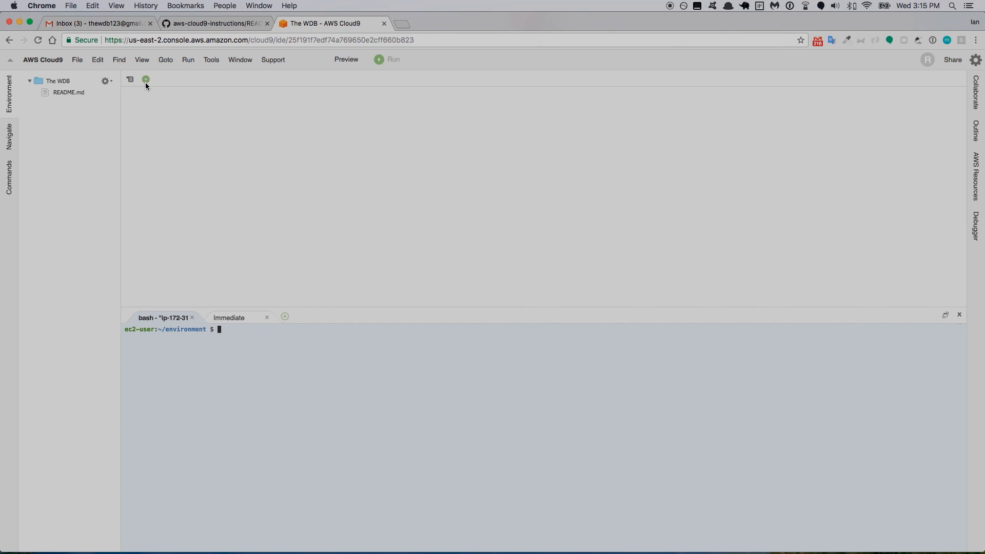
click(145, 80)
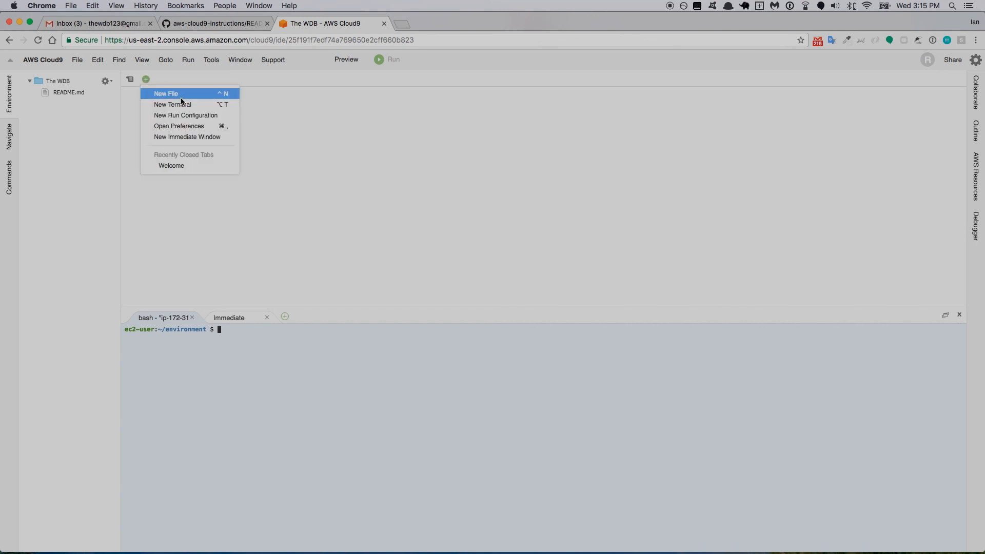
mouse_move(183, 105)
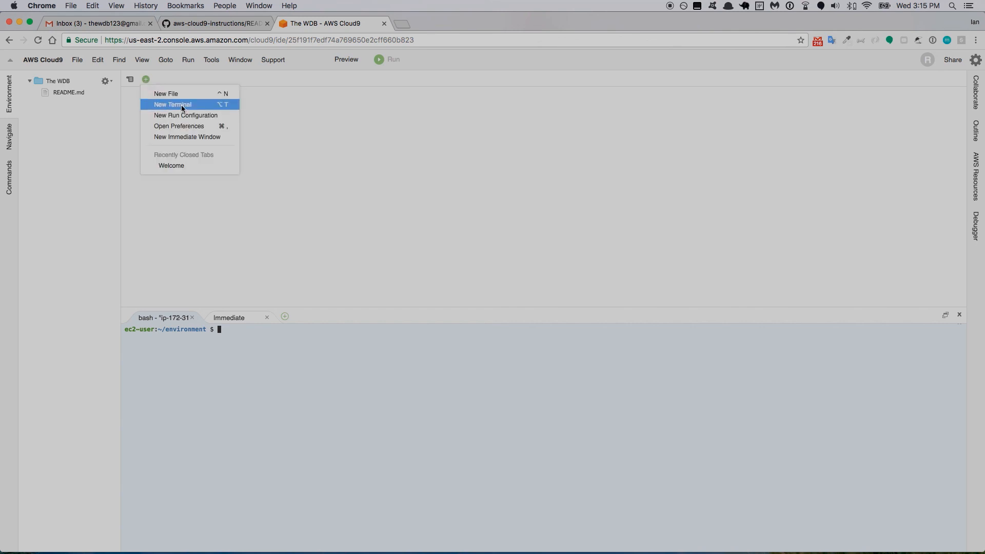
mouse_move(185, 115)
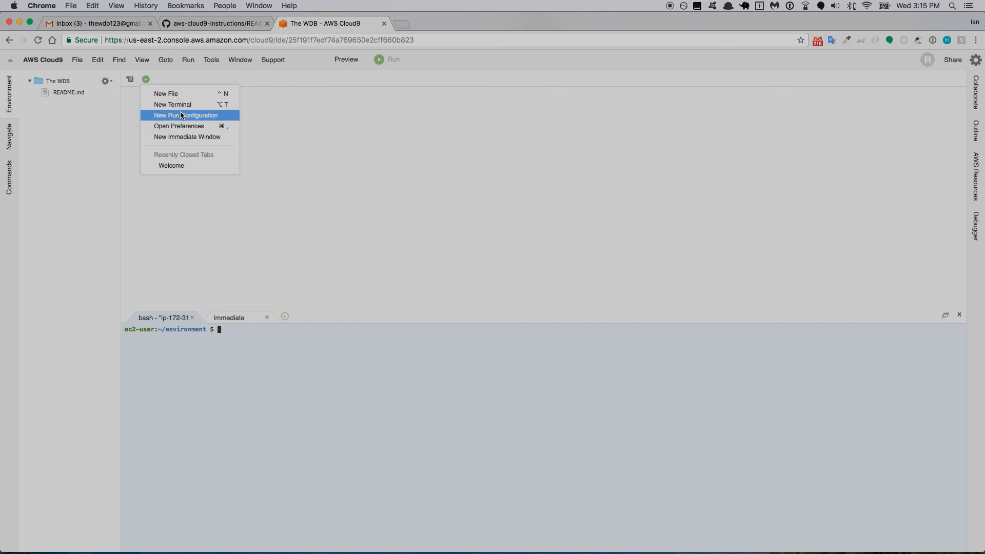
click(172, 105)
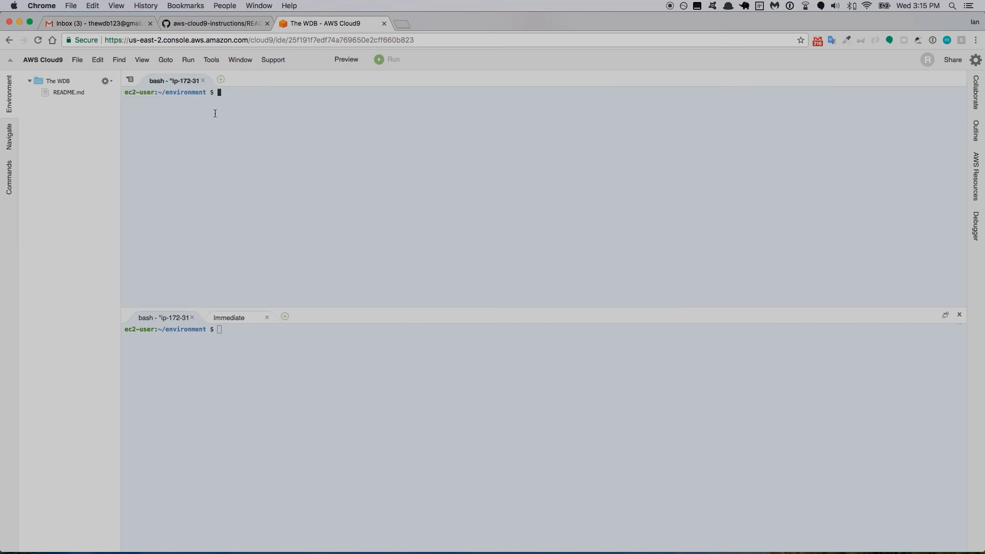
mouse_move(258, 198)
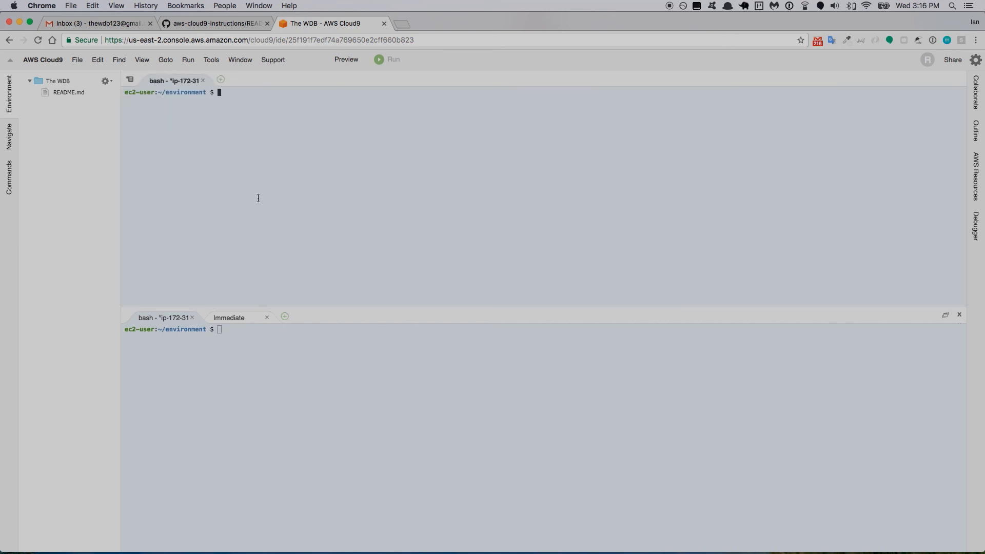
click(203, 80)
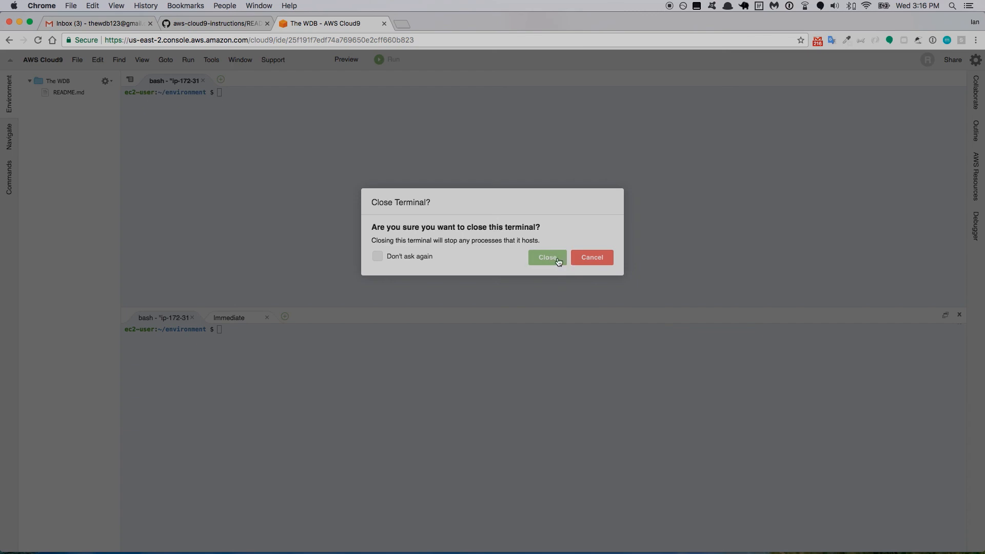
click(545, 257)
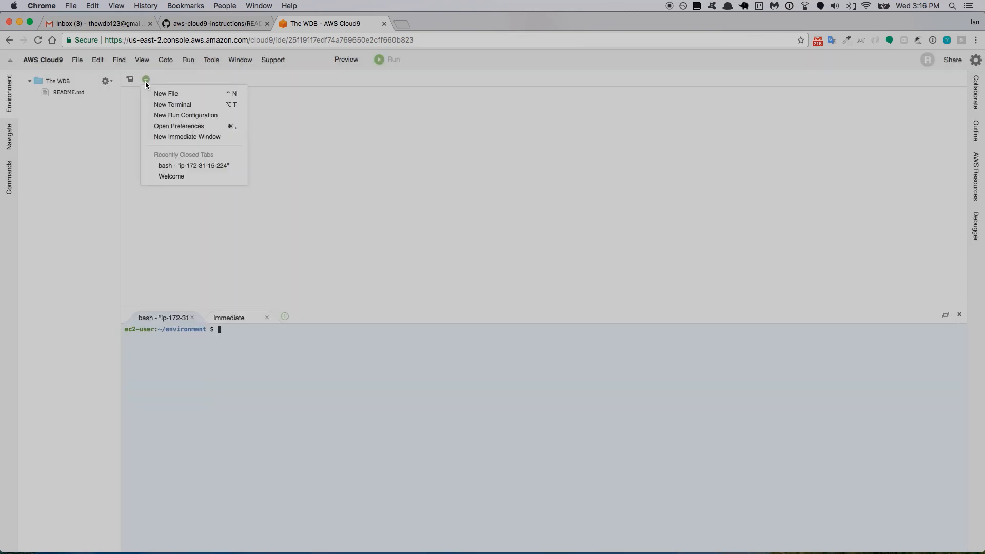
Step: Add an untitled file and write 'sfsdafdsafdsfsad' in it
click(166, 93)
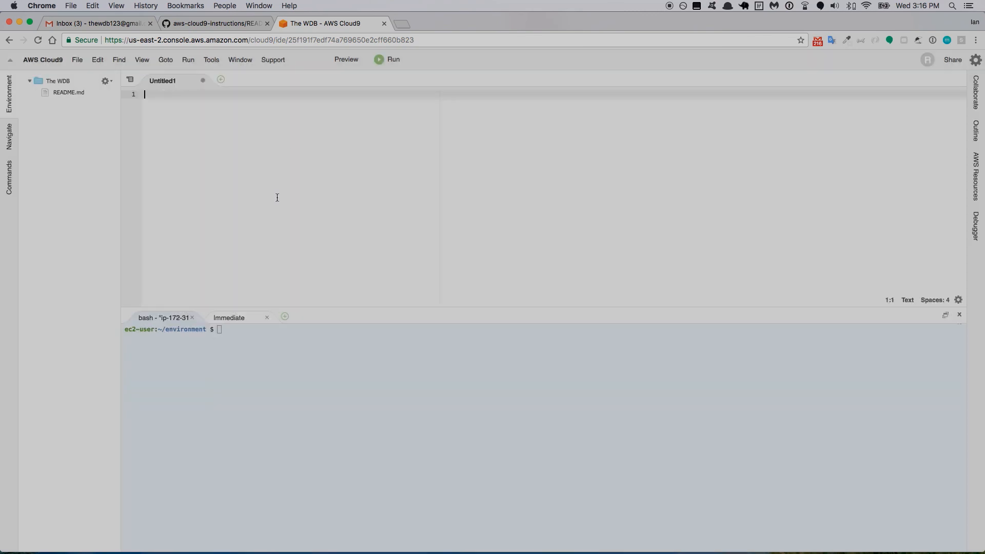
mouse_move(285, 195)
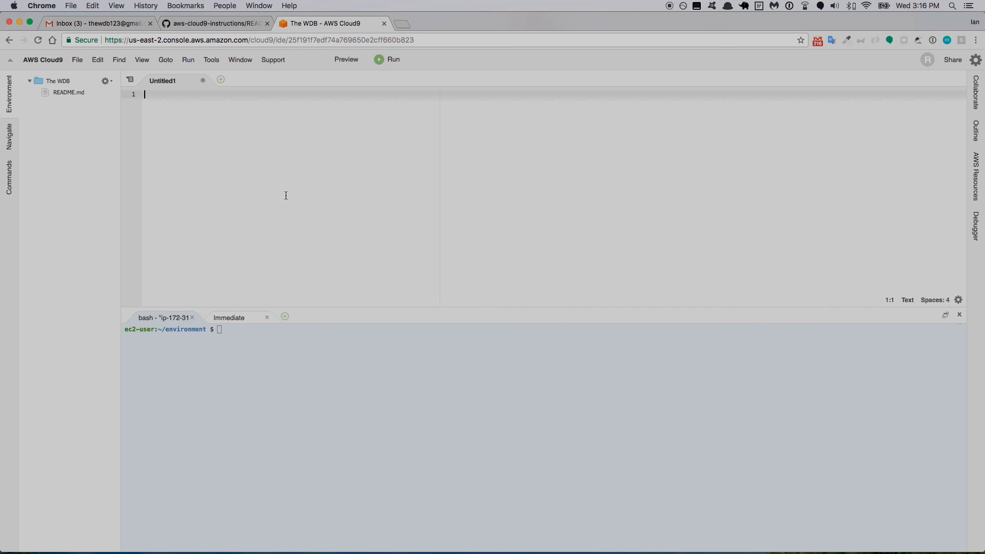
click(77, 60)
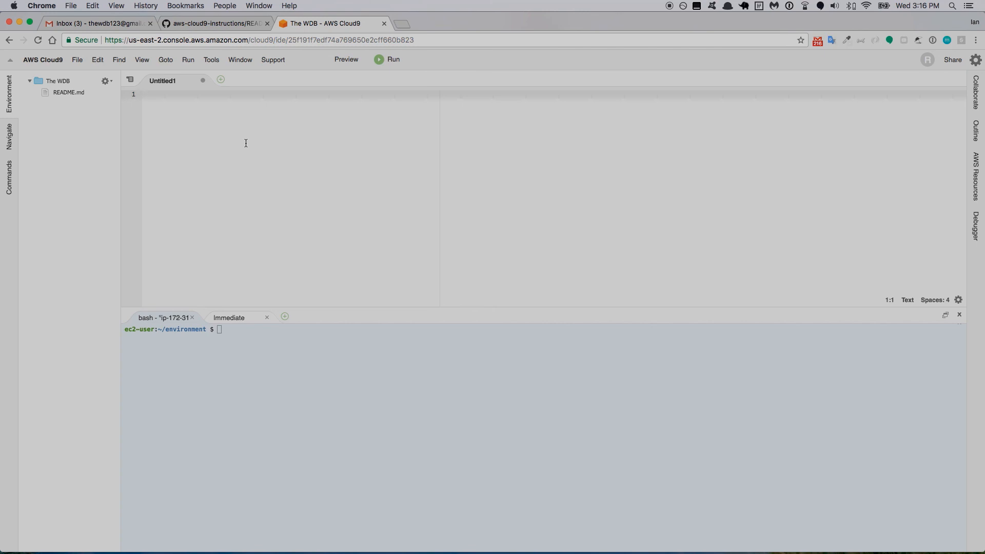
mouse_move(214, 142)
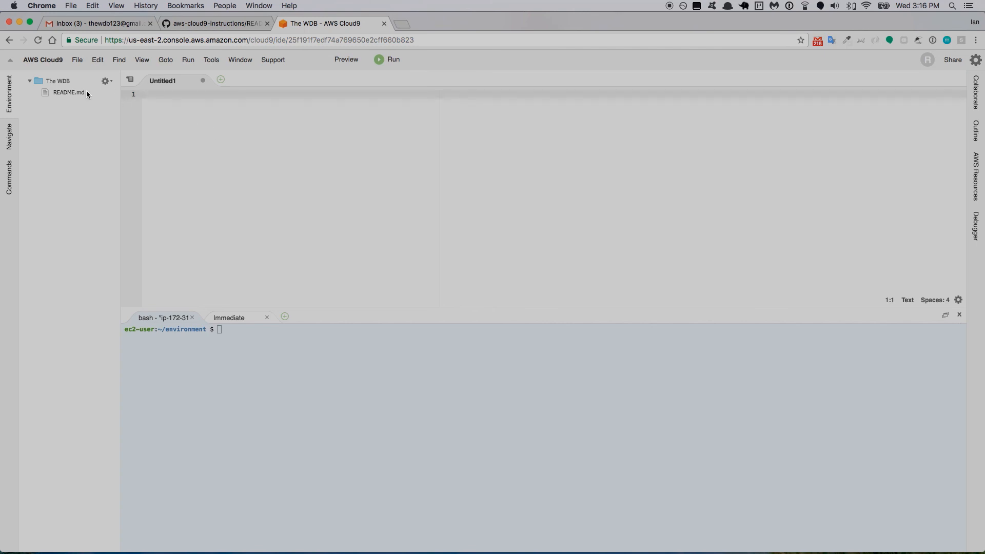
mouse_move(57, 80)
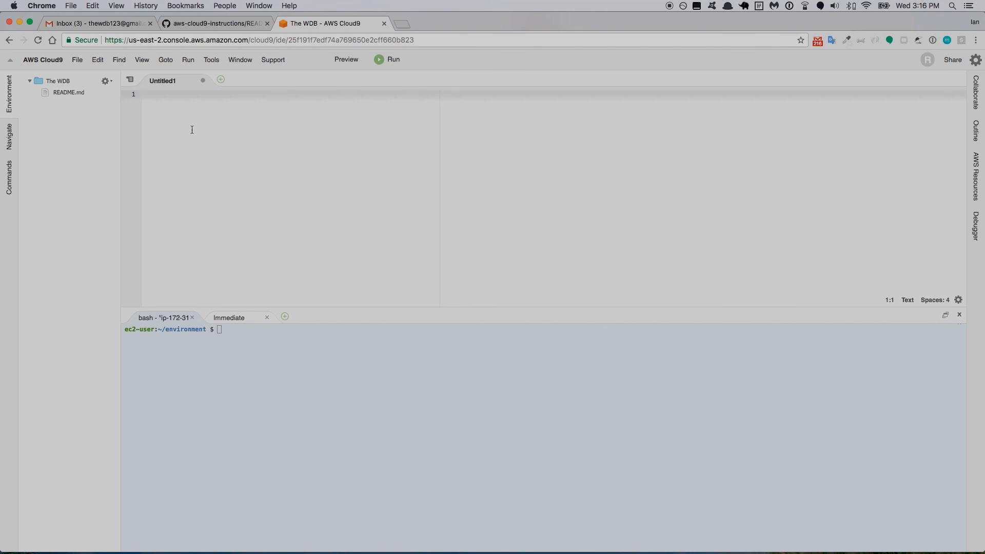
text(sfsdafdsafdsfsad)
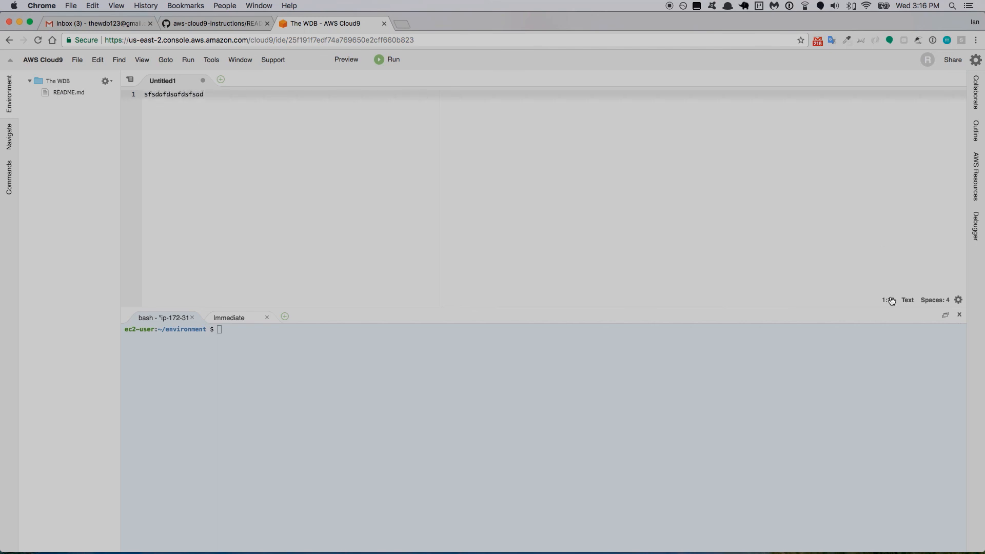
Step: Try the Spaces and syntax language menus, then close the file without saving
click(934, 300)
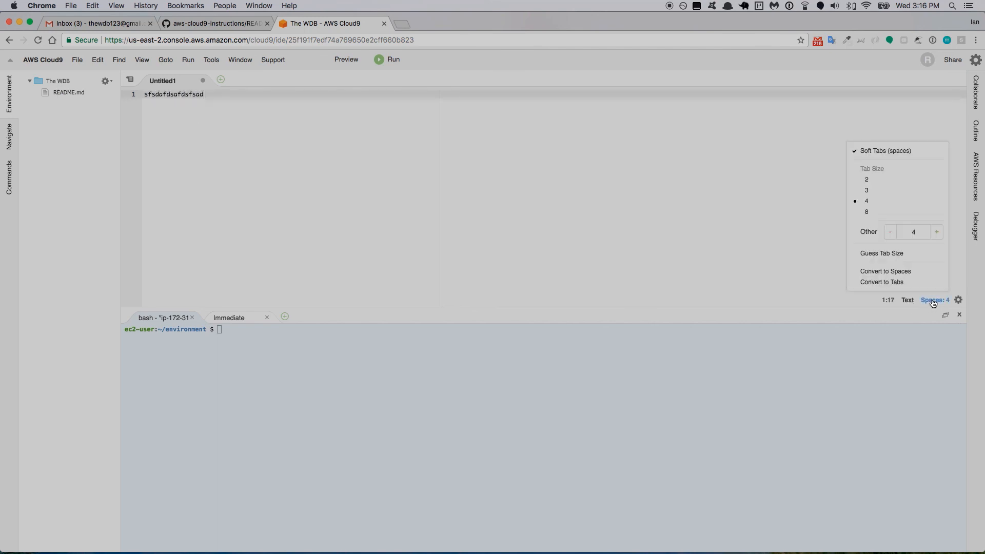
click(907, 300)
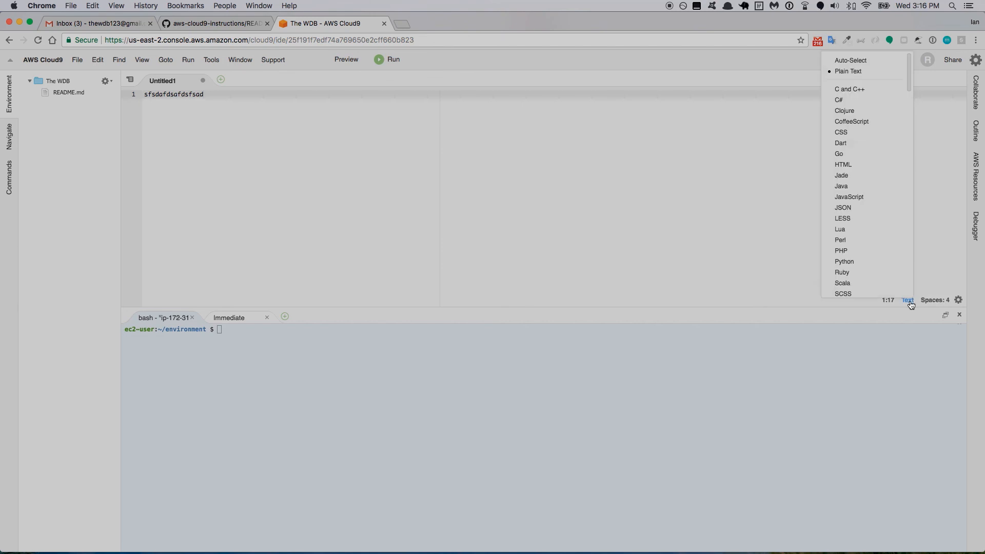
mouse_move(842, 164)
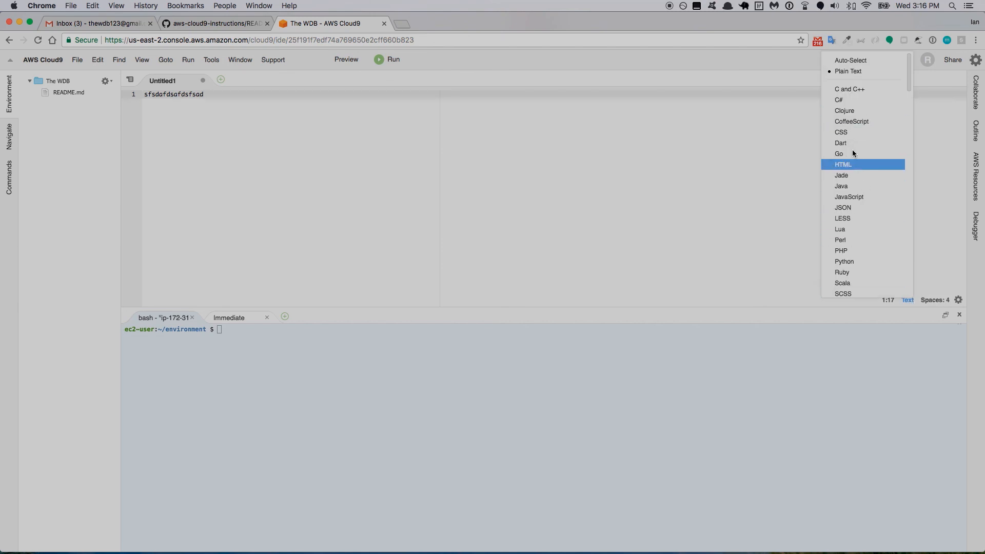
mouse_move(855, 145)
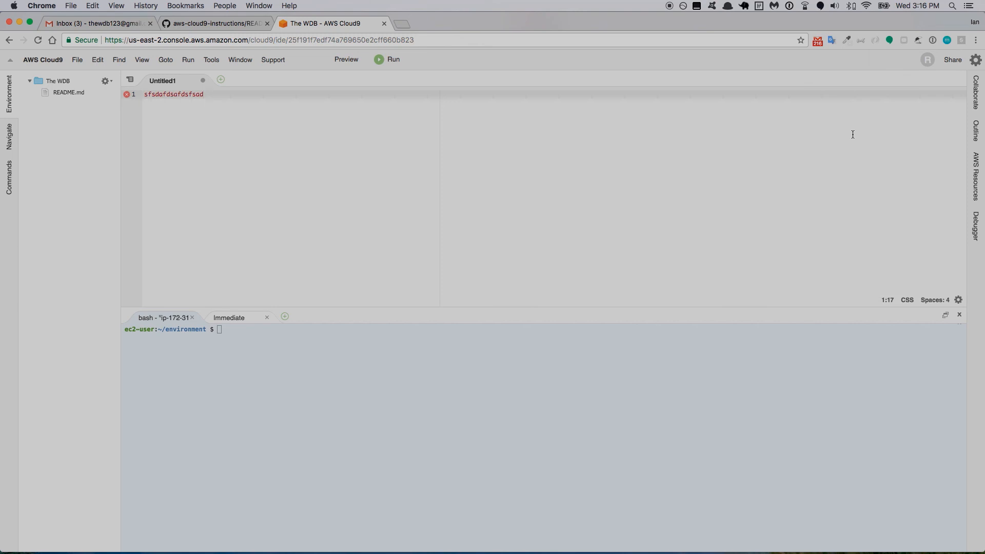
click(906, 300)
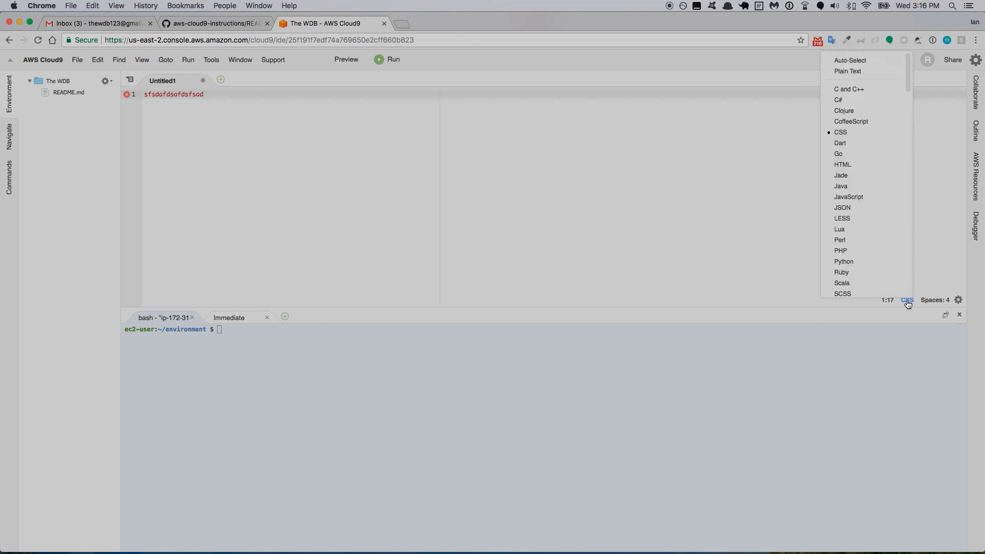
mouse_move(864, 250)
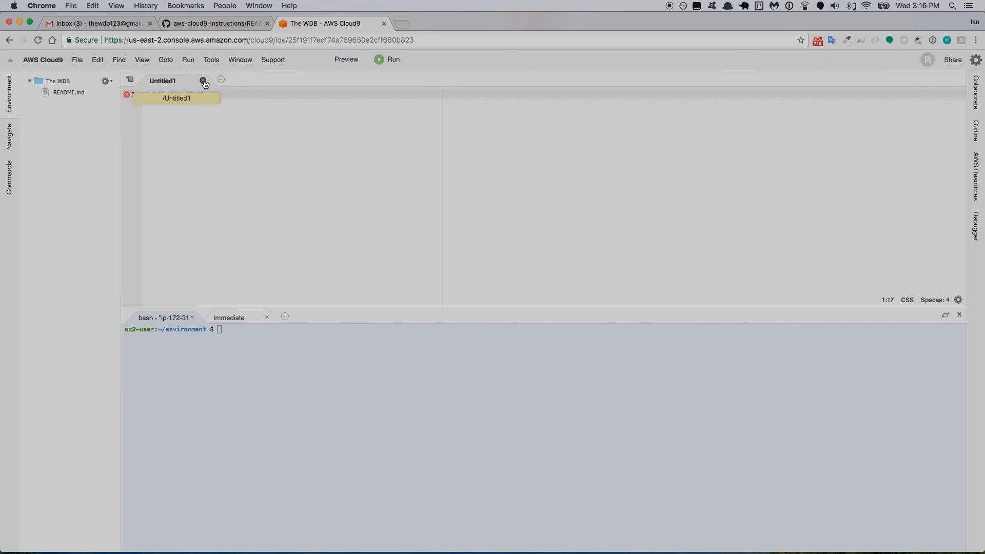
click(203, 80)
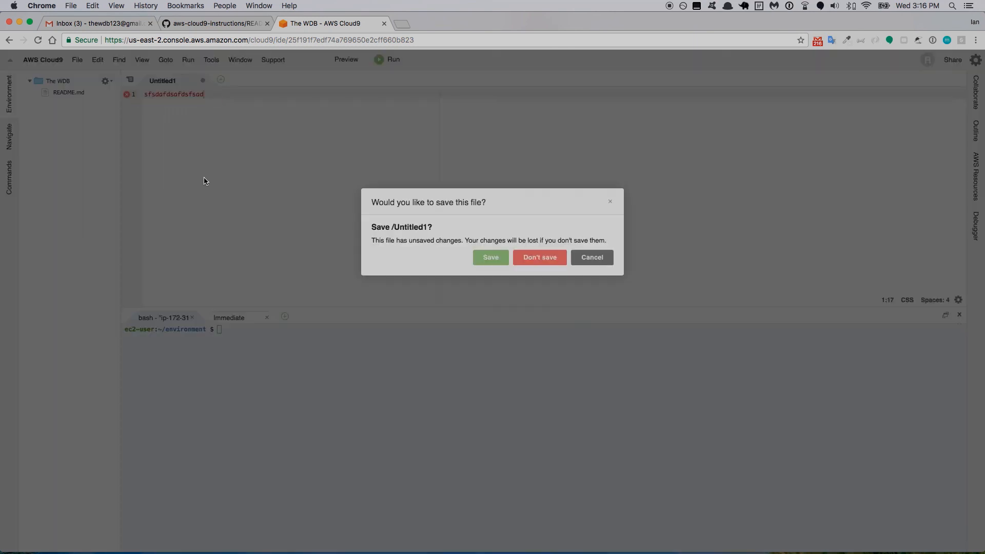
click(539, 257)
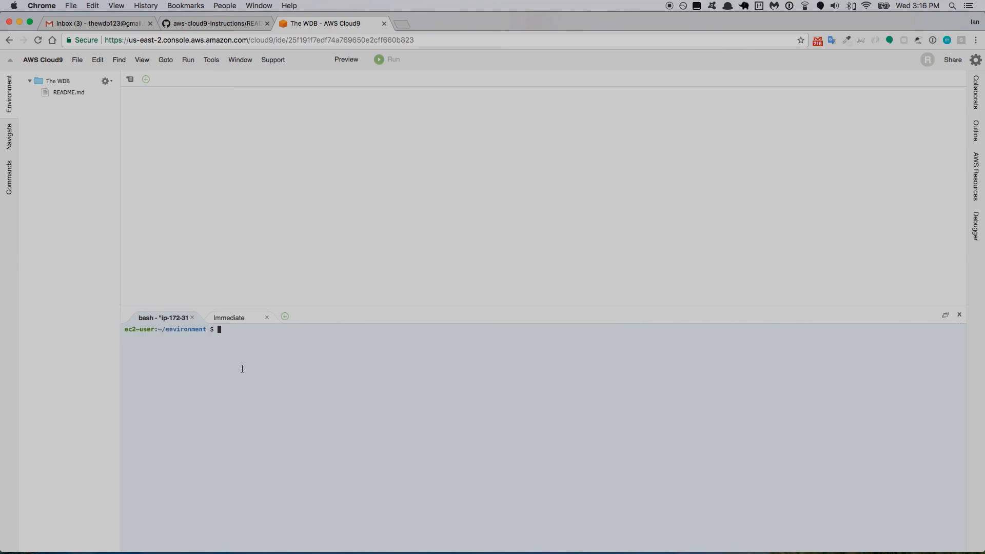
mouse_move(226, 356)
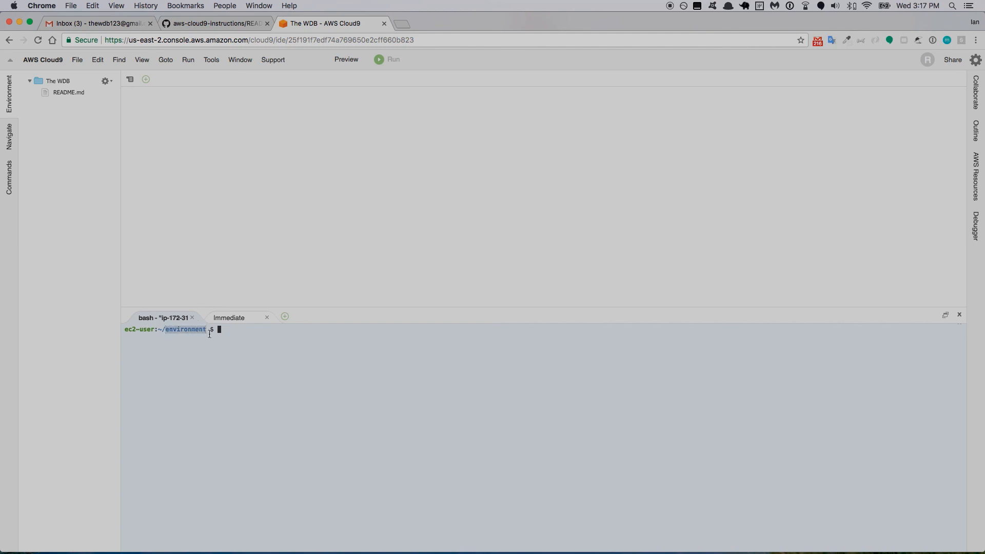
mouse_move(211, 337)
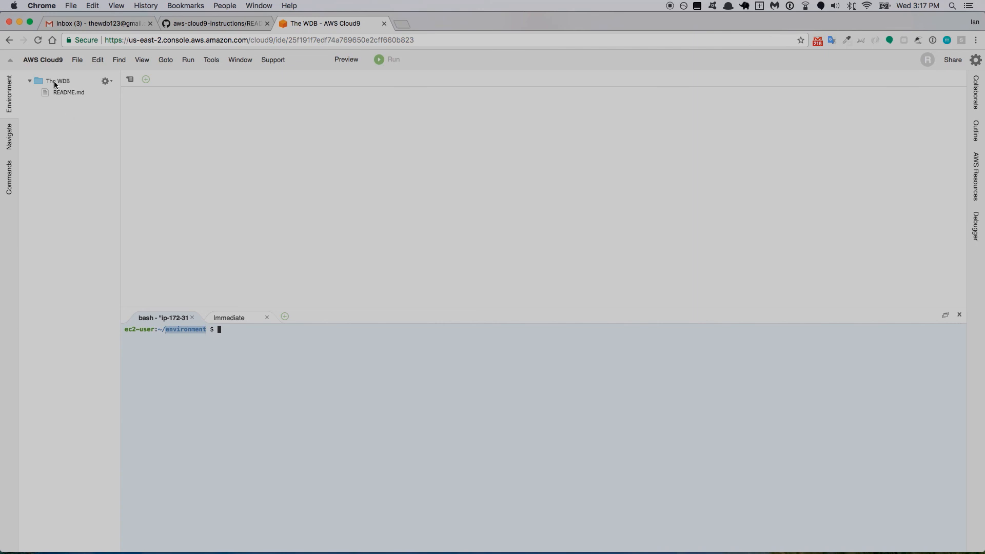
mouse_move(66, 84)
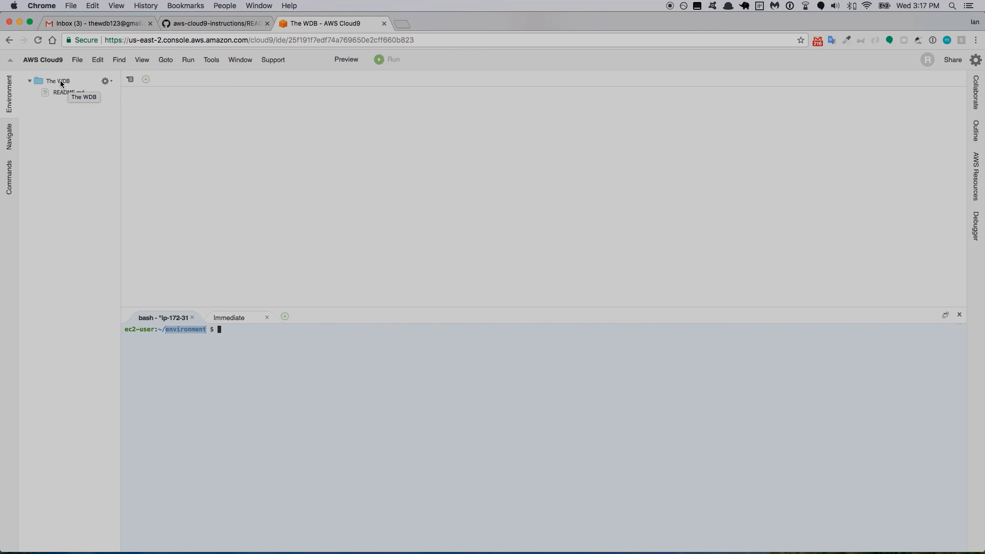
Step: Select The WDB folder and README.md, then run ls to list README.md in the terminal
click(57, 80)
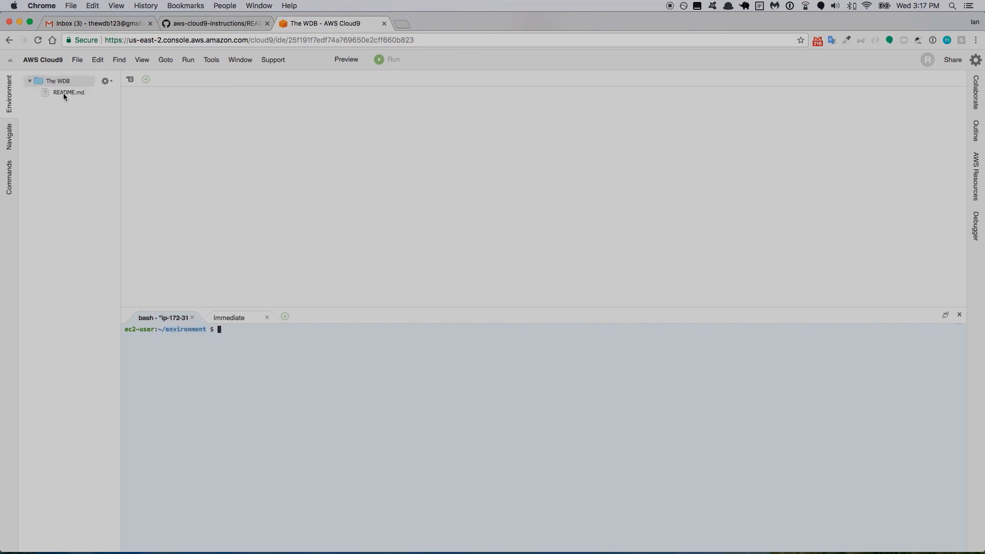
click(68, 92)
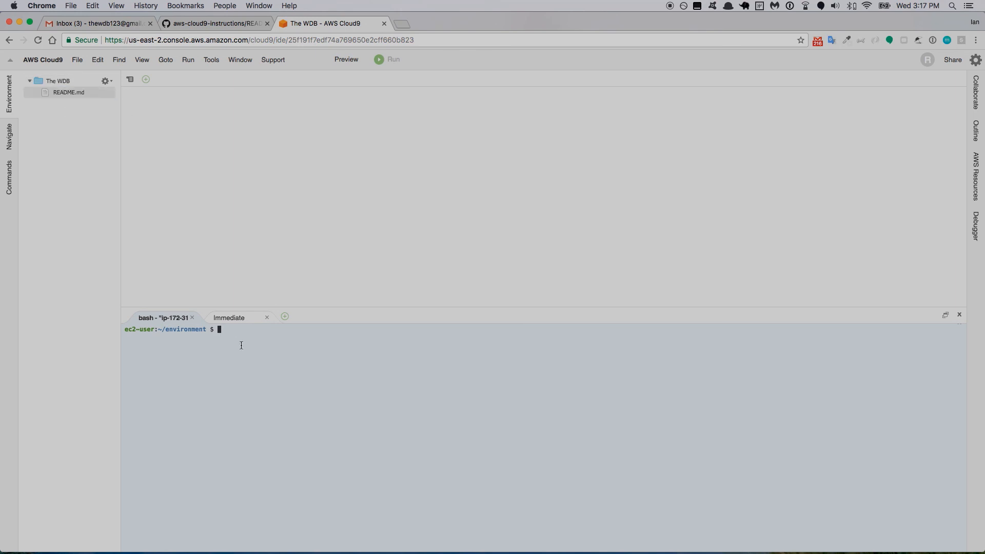
text(ls)
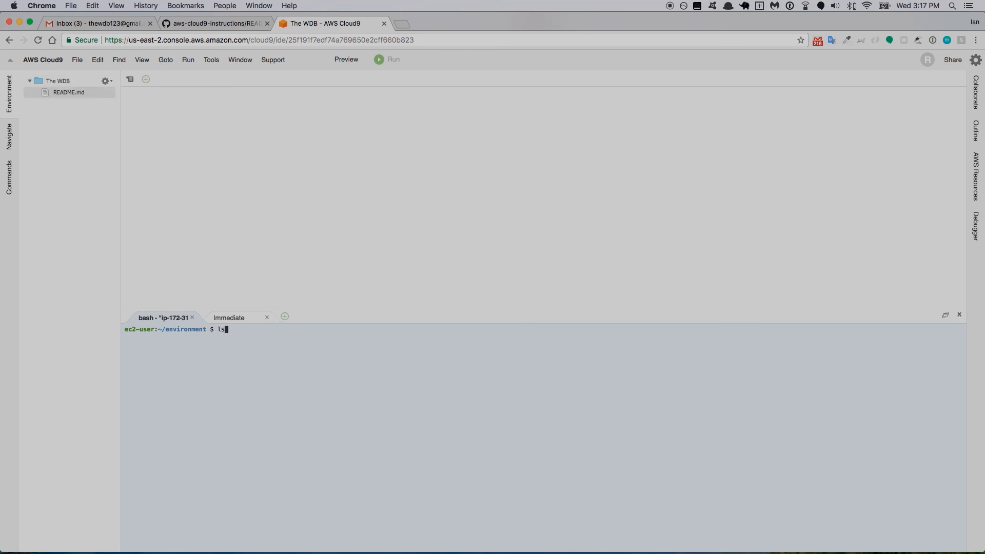
key(Enter)
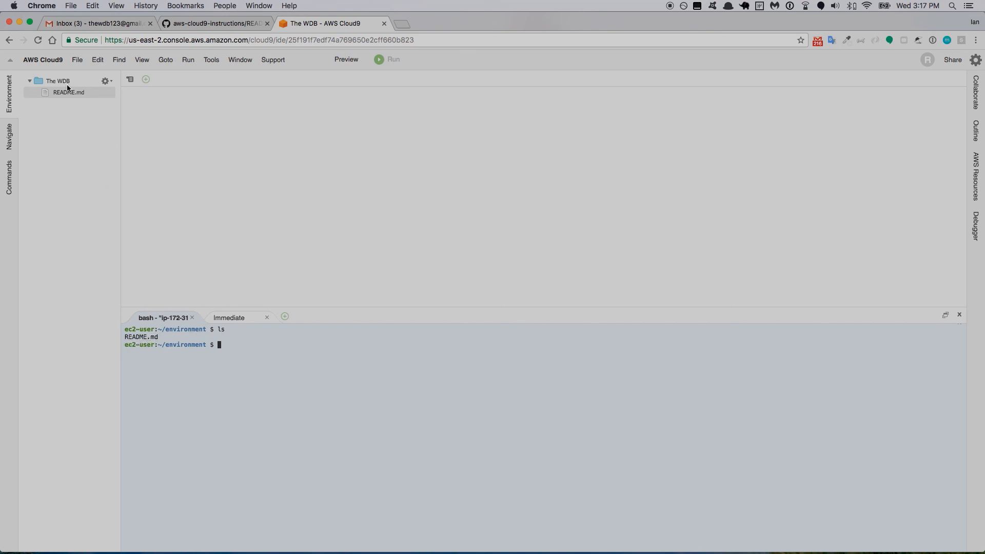
mouse_move(242, 379)
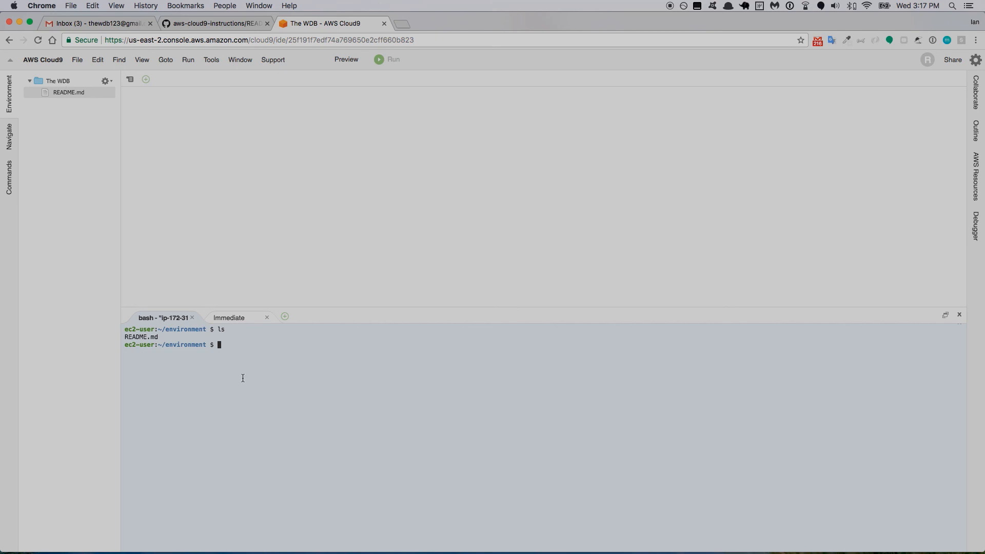